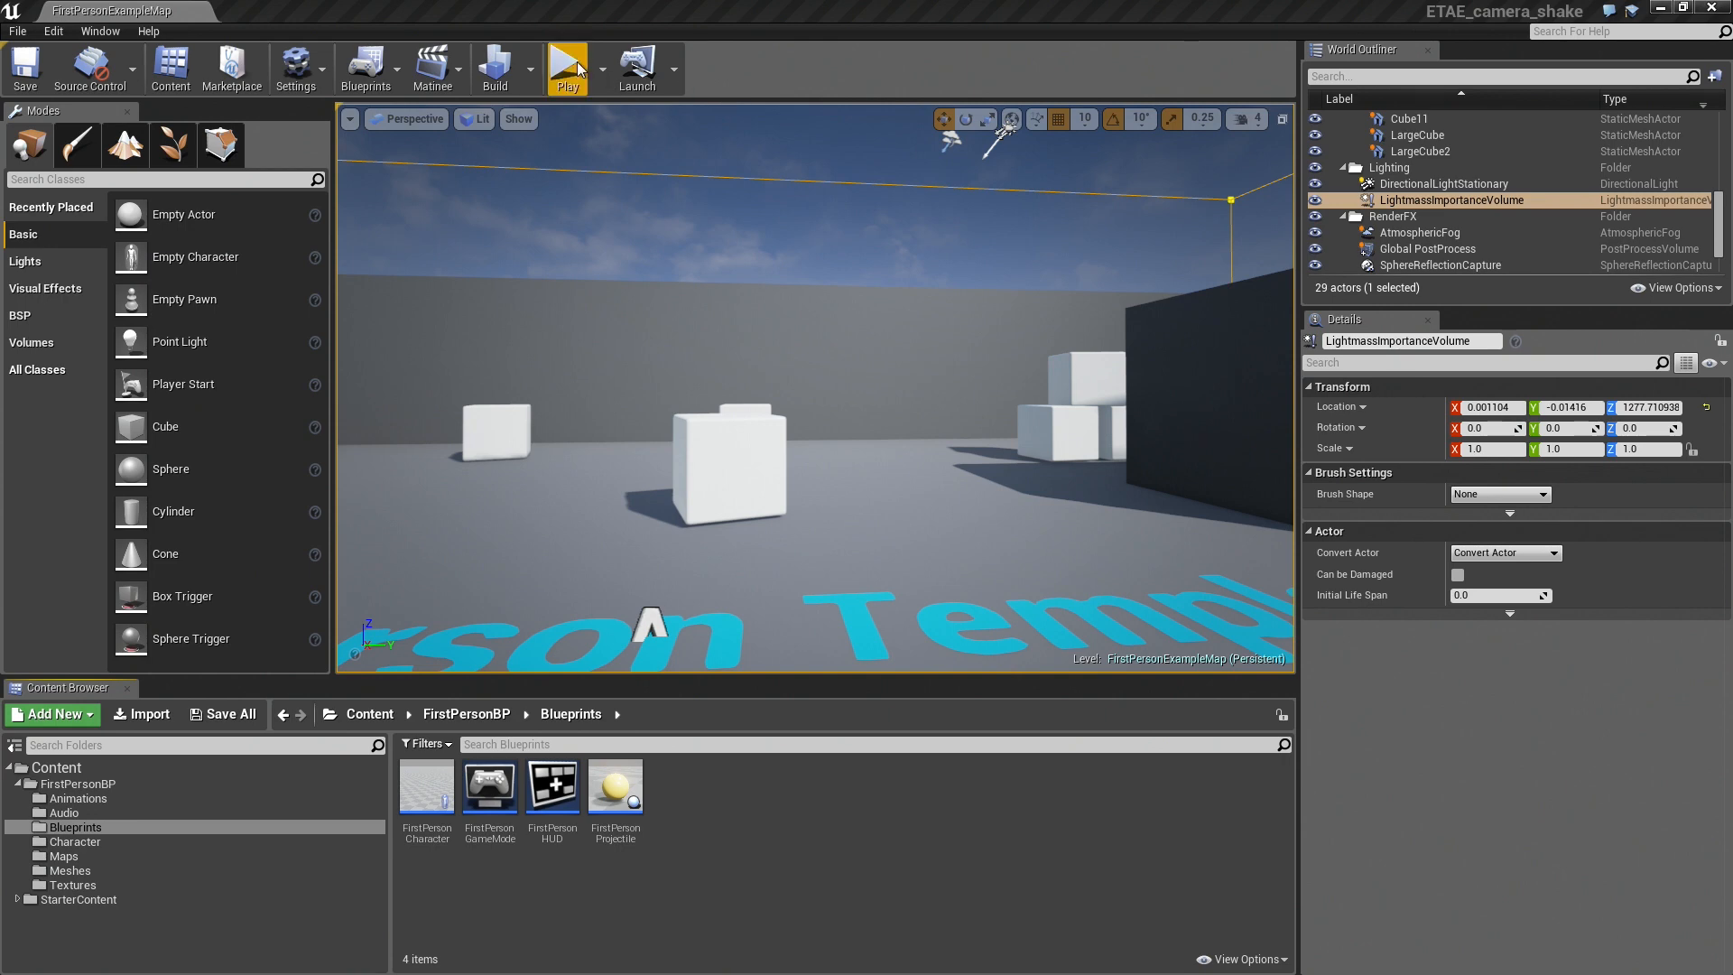
{"action": "mouse_move", "coordinate": [566, 68]}
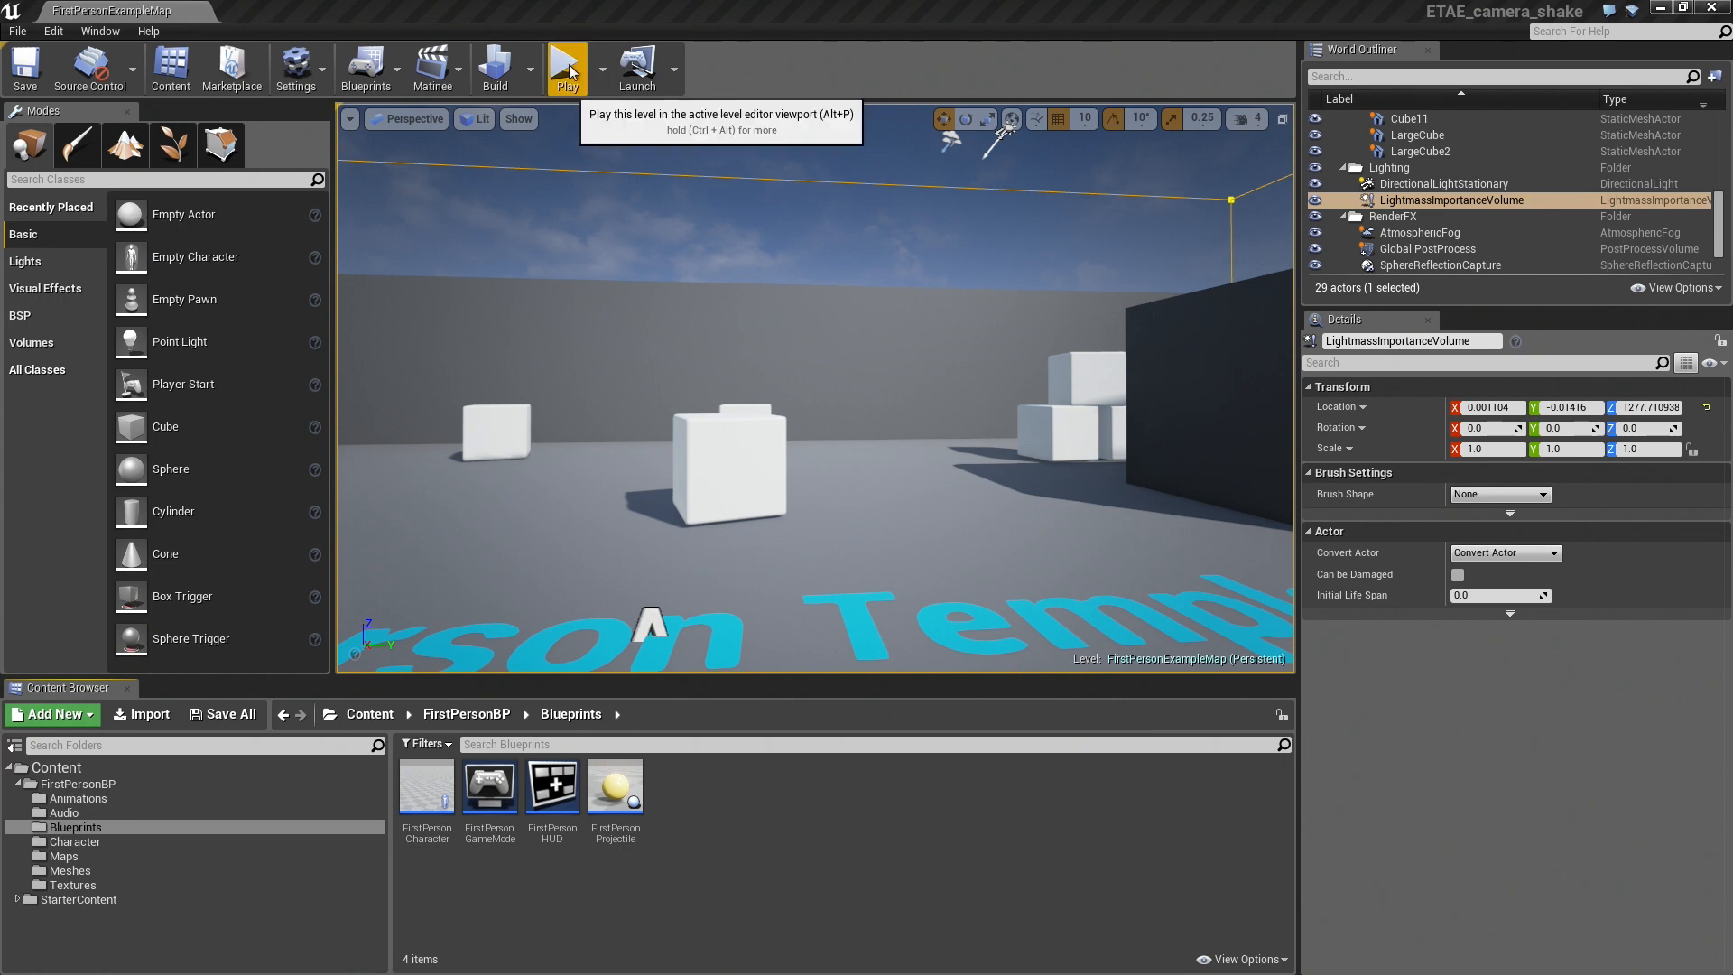
- Create a CameraShake blueprint class named MyShake and open it for editing
{"action": "left_click", "coordinate": [565, 67]}
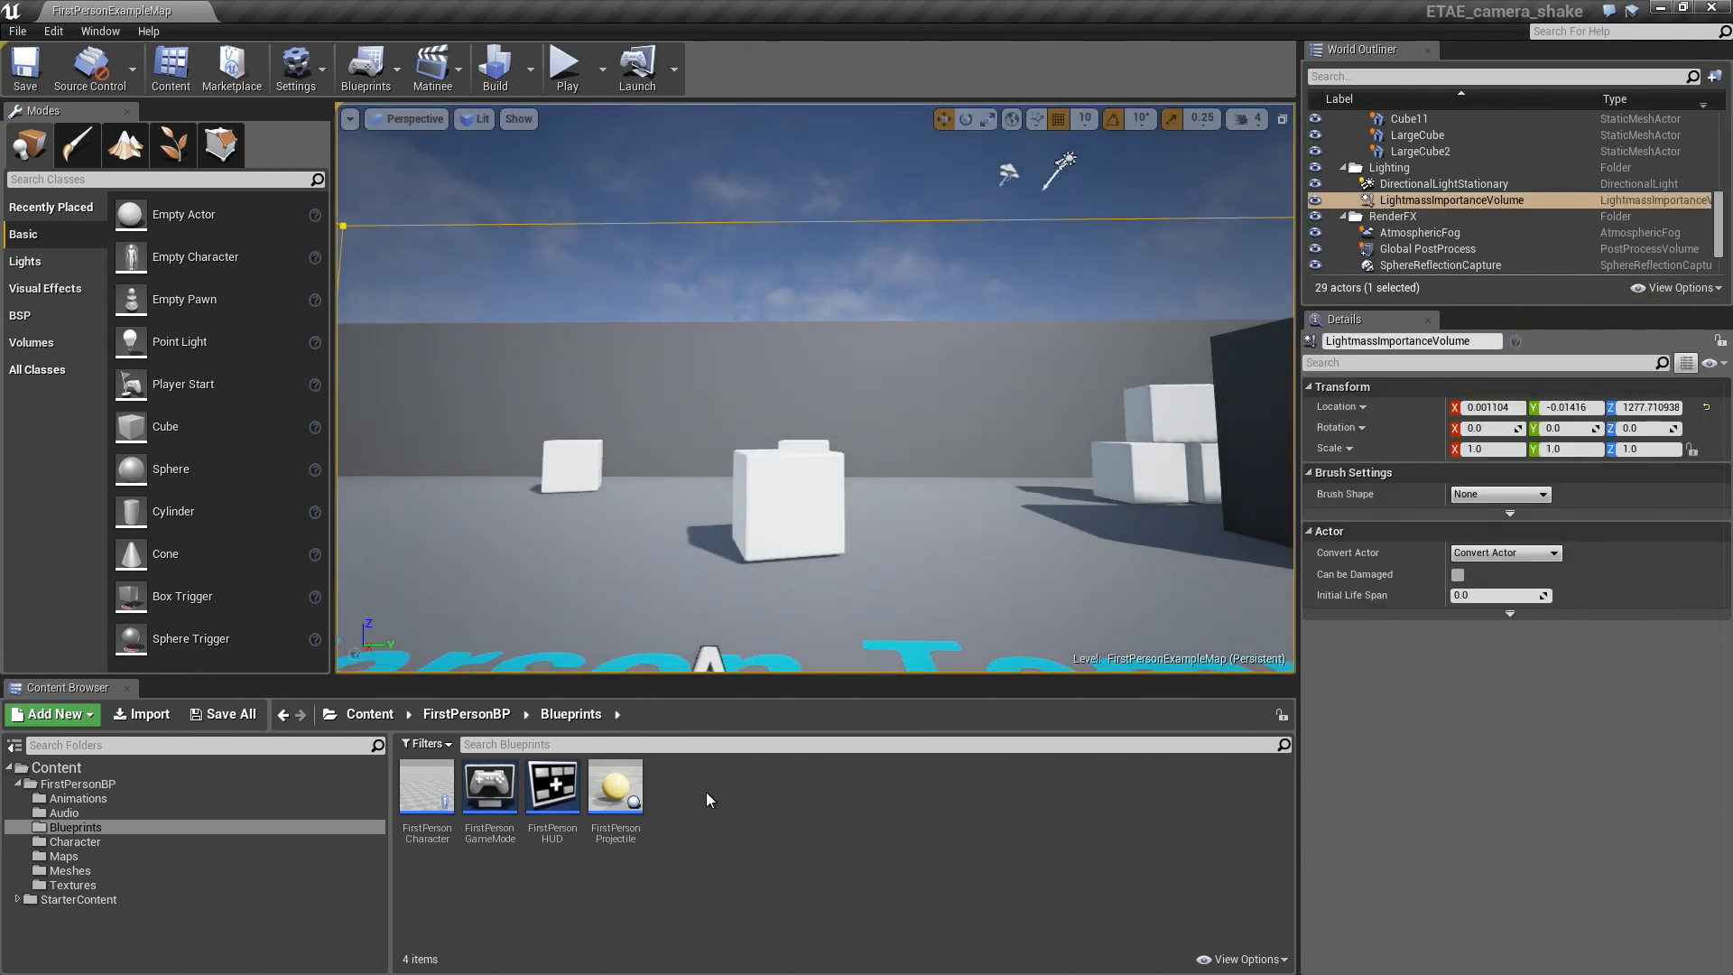
{"action": "left_click", "coordinate": [52, 715]}
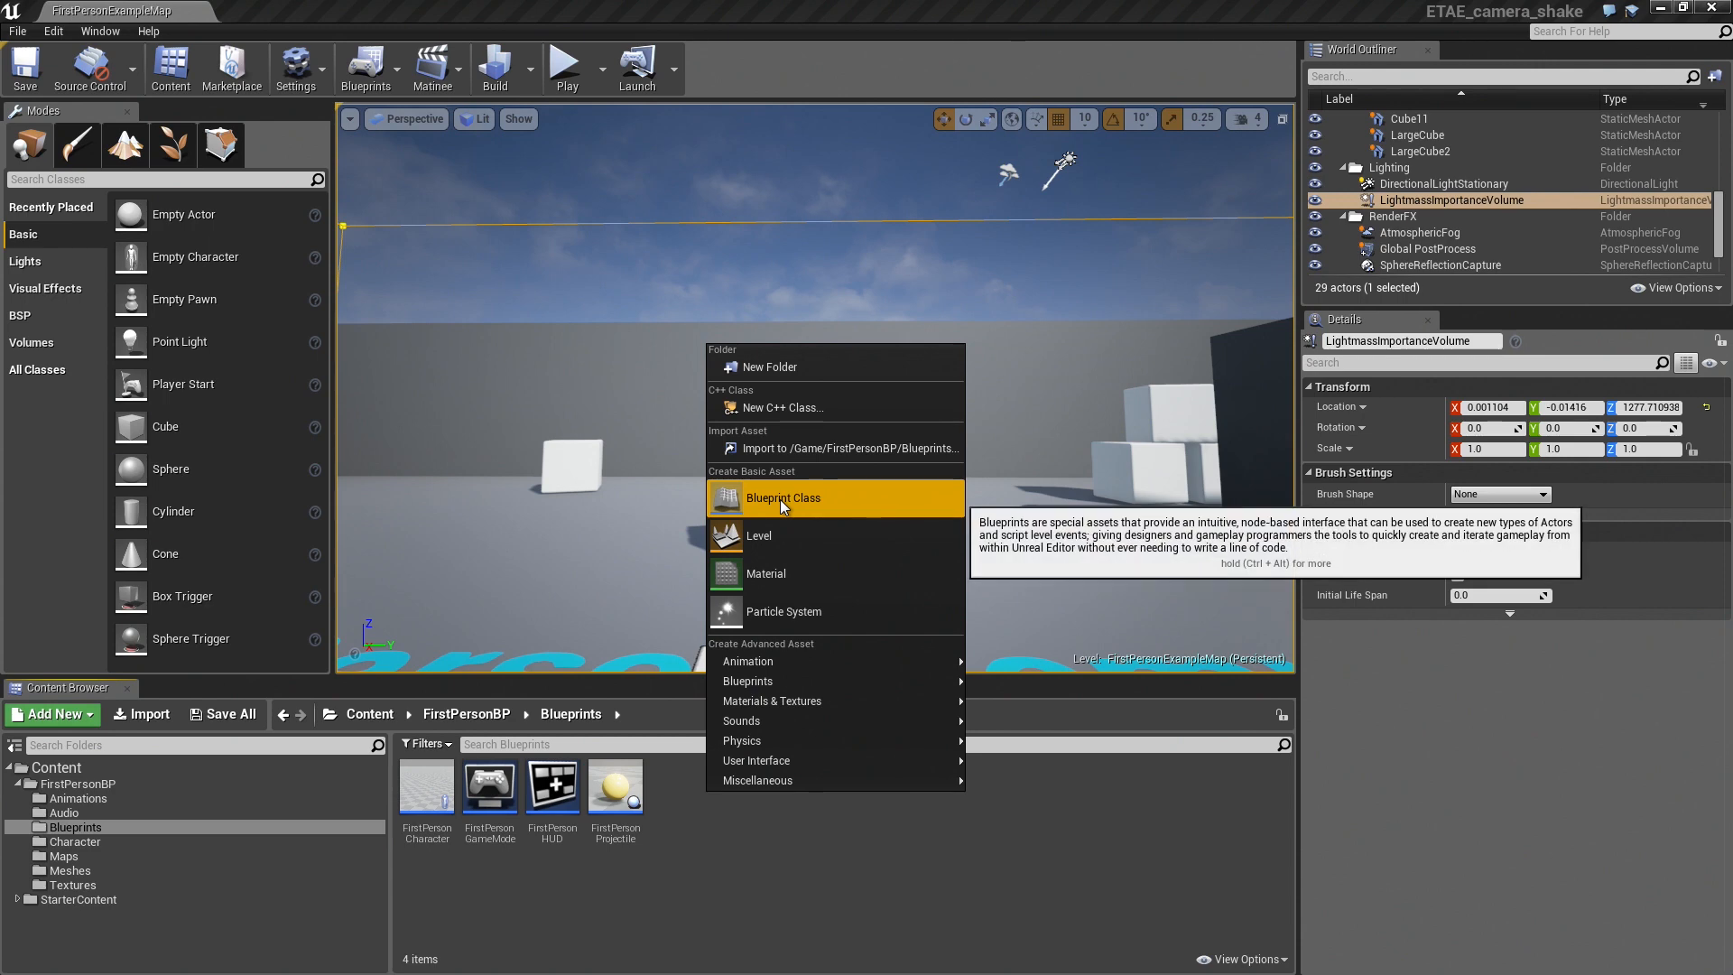
{"action": "left_click", "coordinate": [784, 498]}
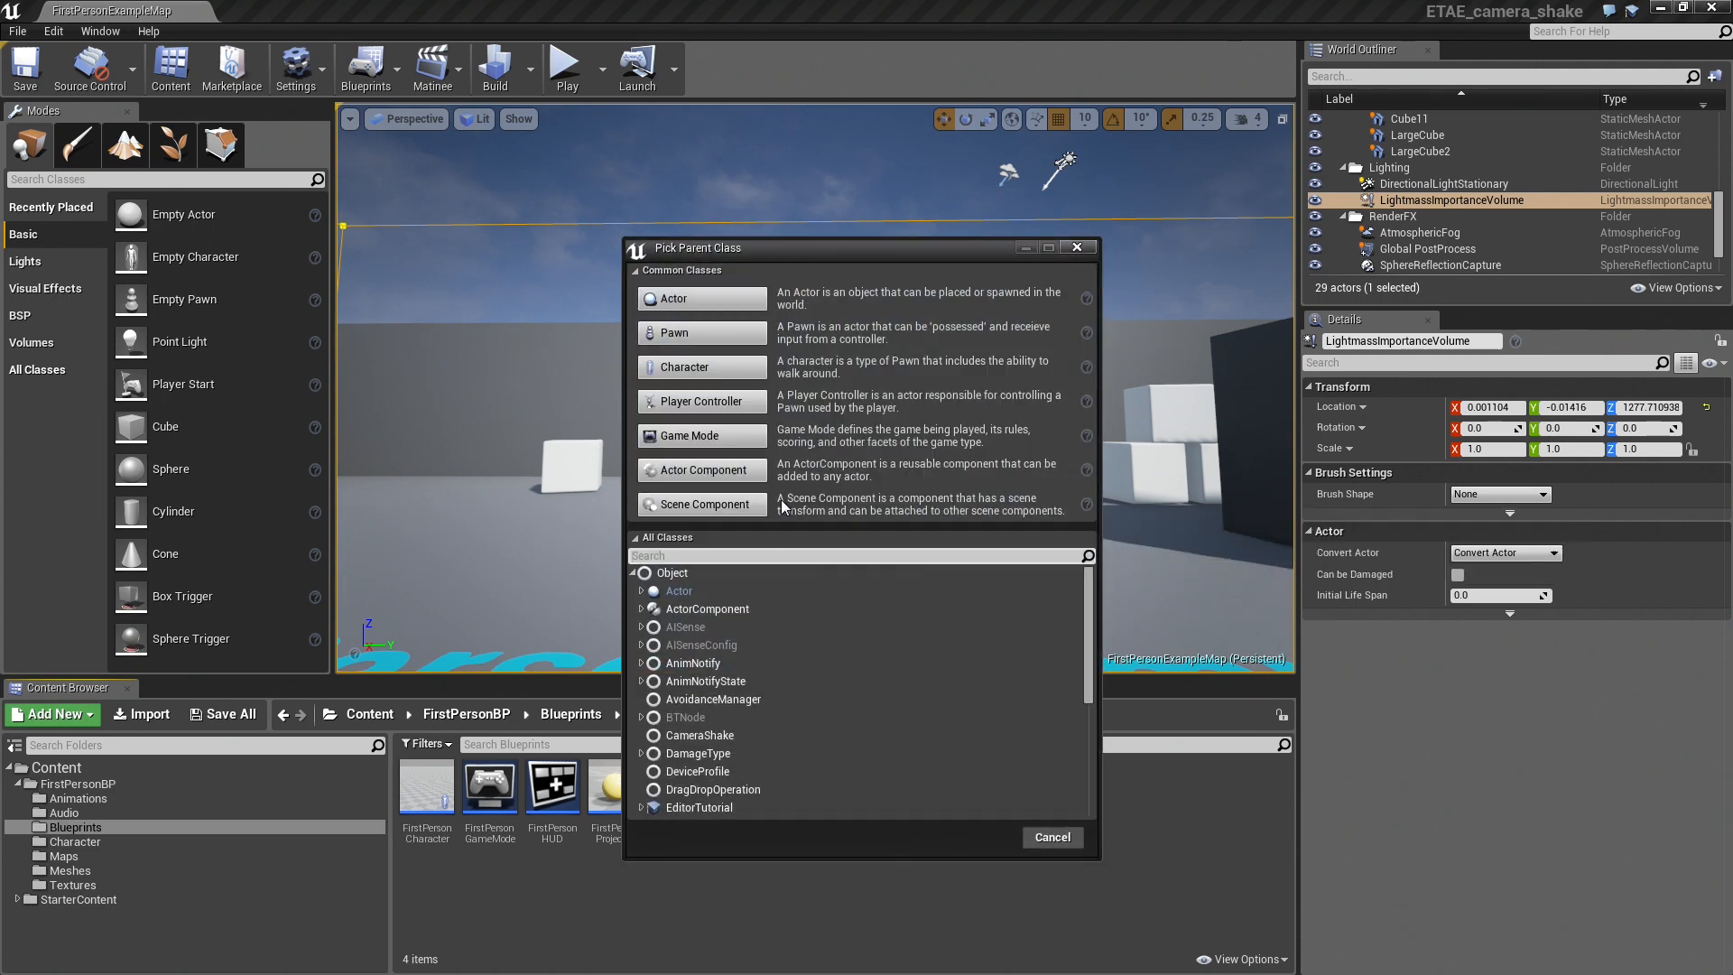
{"action": "type", "text": "sha"}
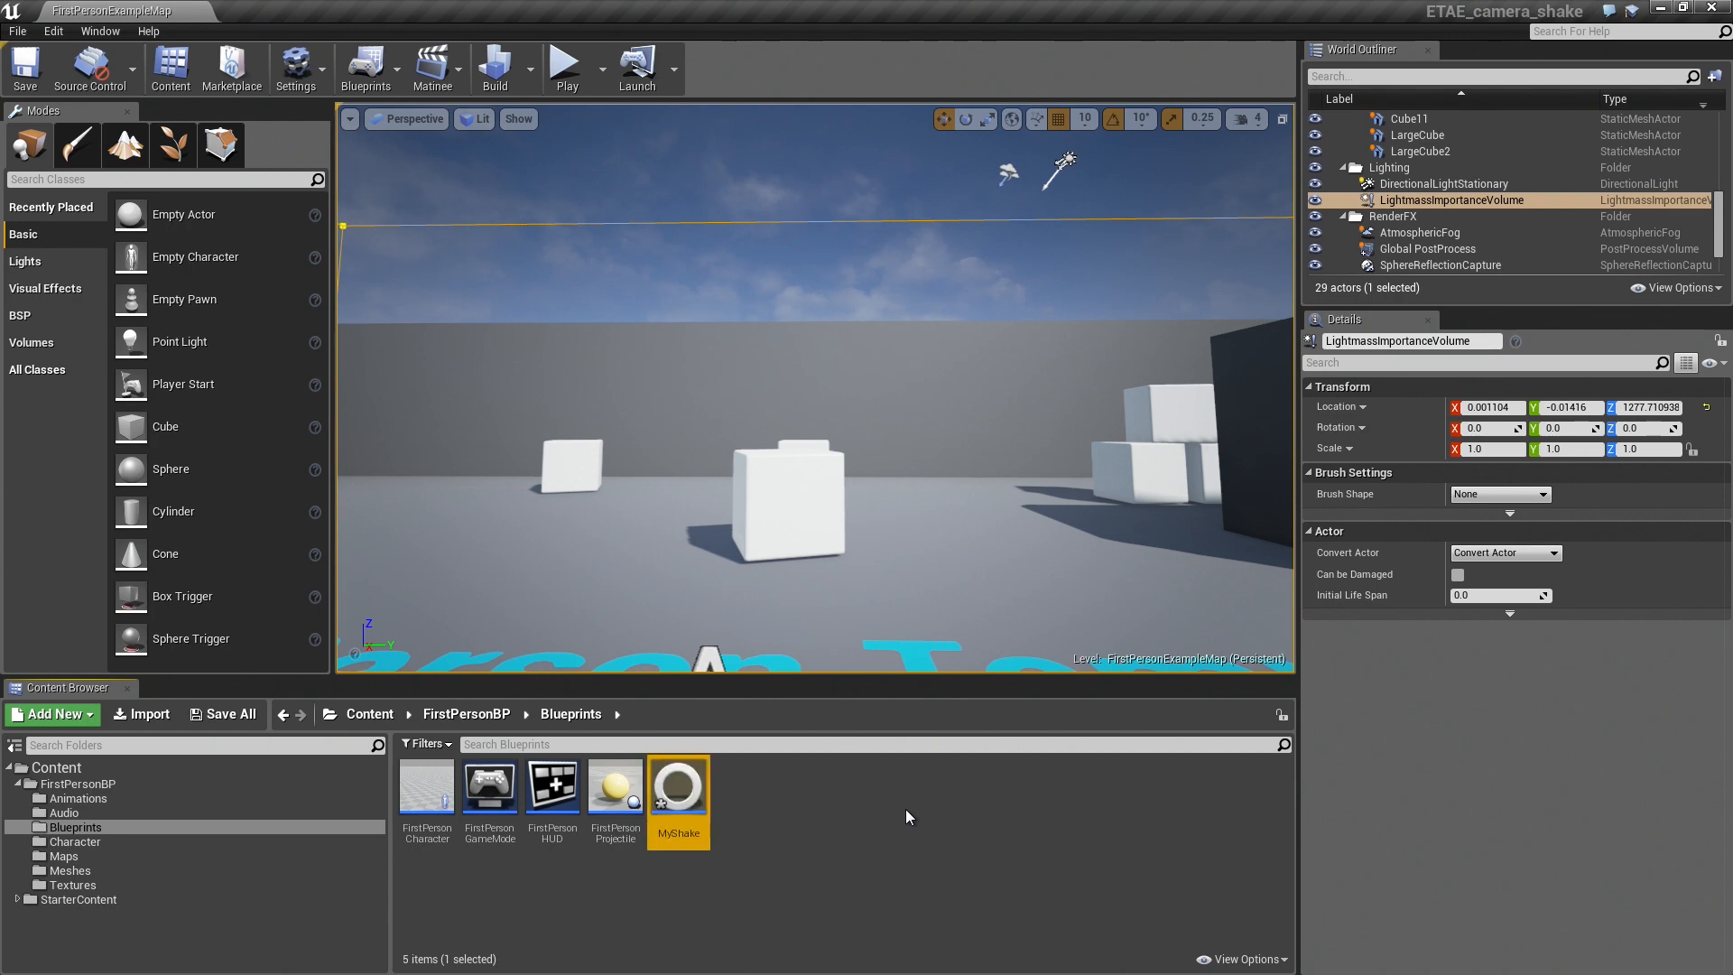
{"action": "double_click", "coordinate": [679, 786]}
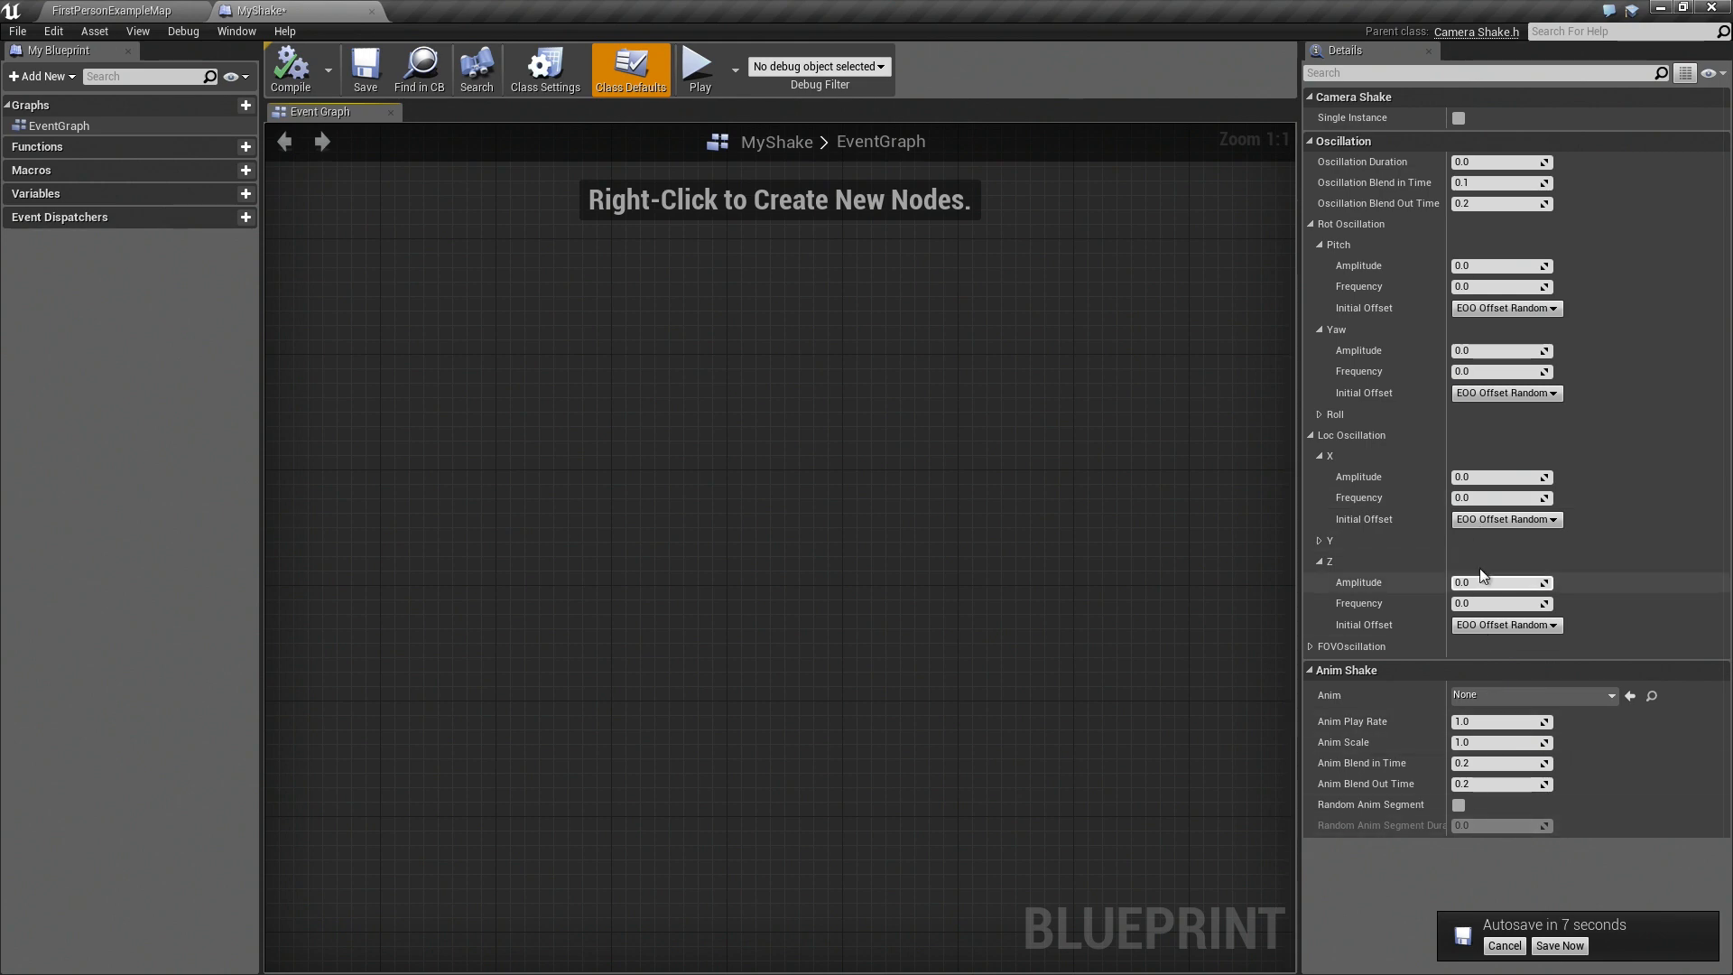
- Set Oscillation Duration to 0.25 and Rot Oscillation Pitch Amplitude to 5.0
{"action": "left_click", "coordinate": [1500, 160]}
{"action": "type", "text": "0.25"}
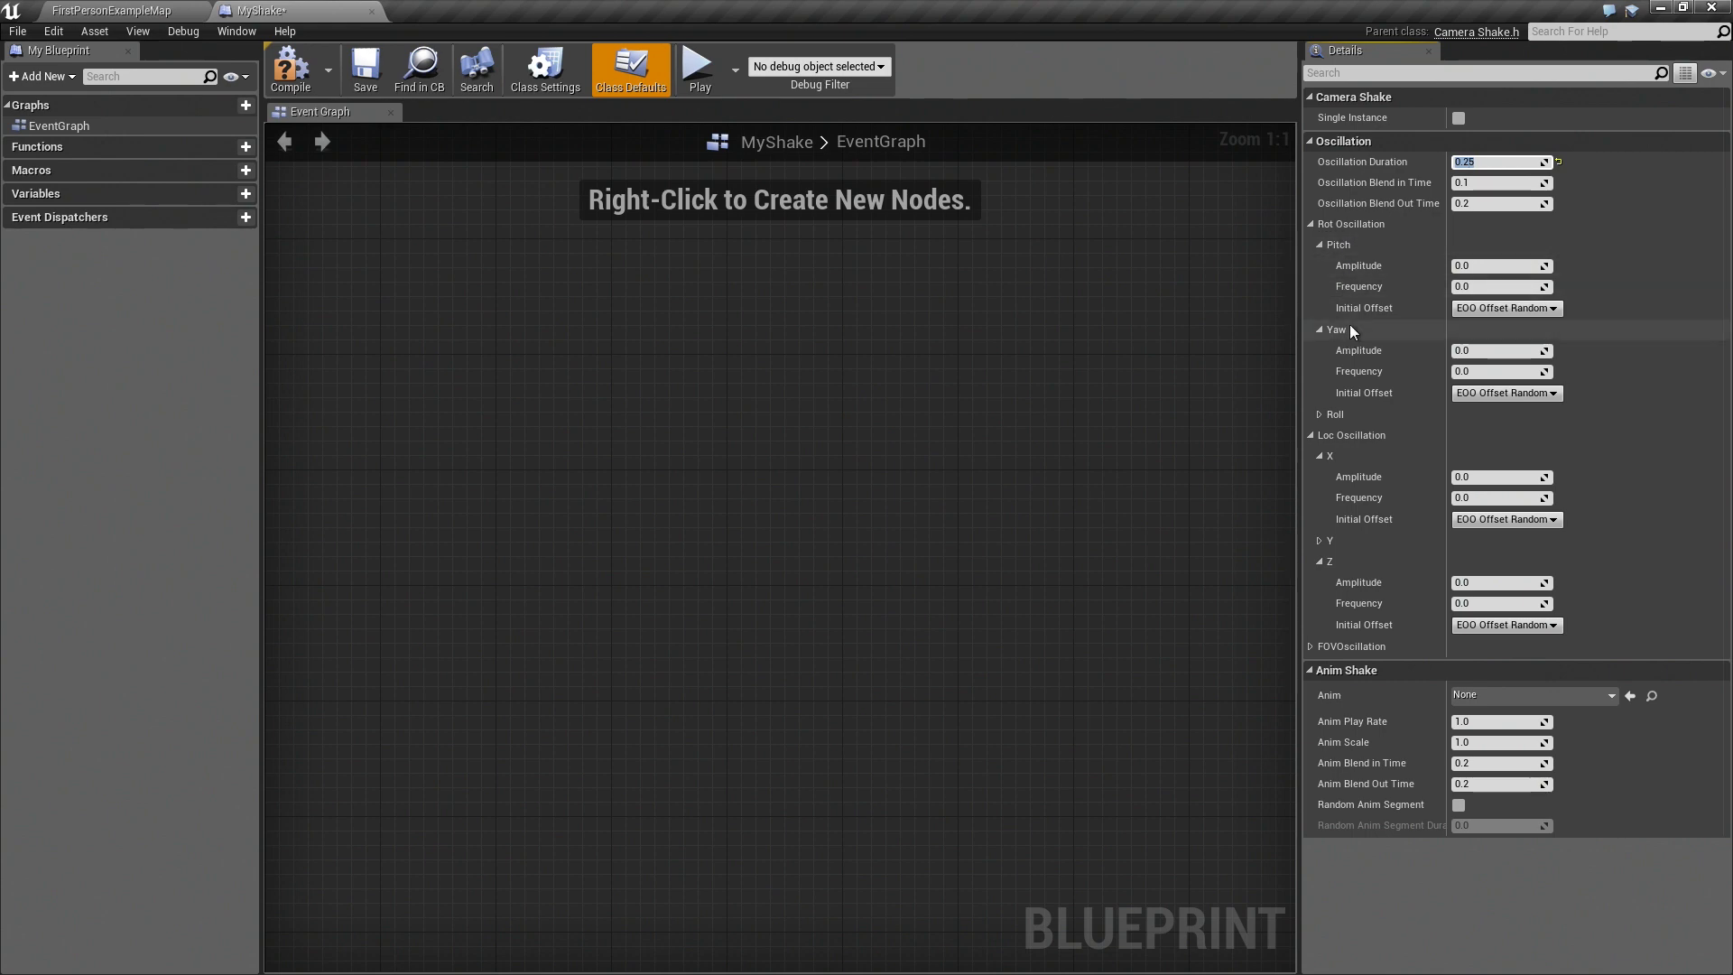
{"action": "left_click", "coordinate": [1500, 265]}
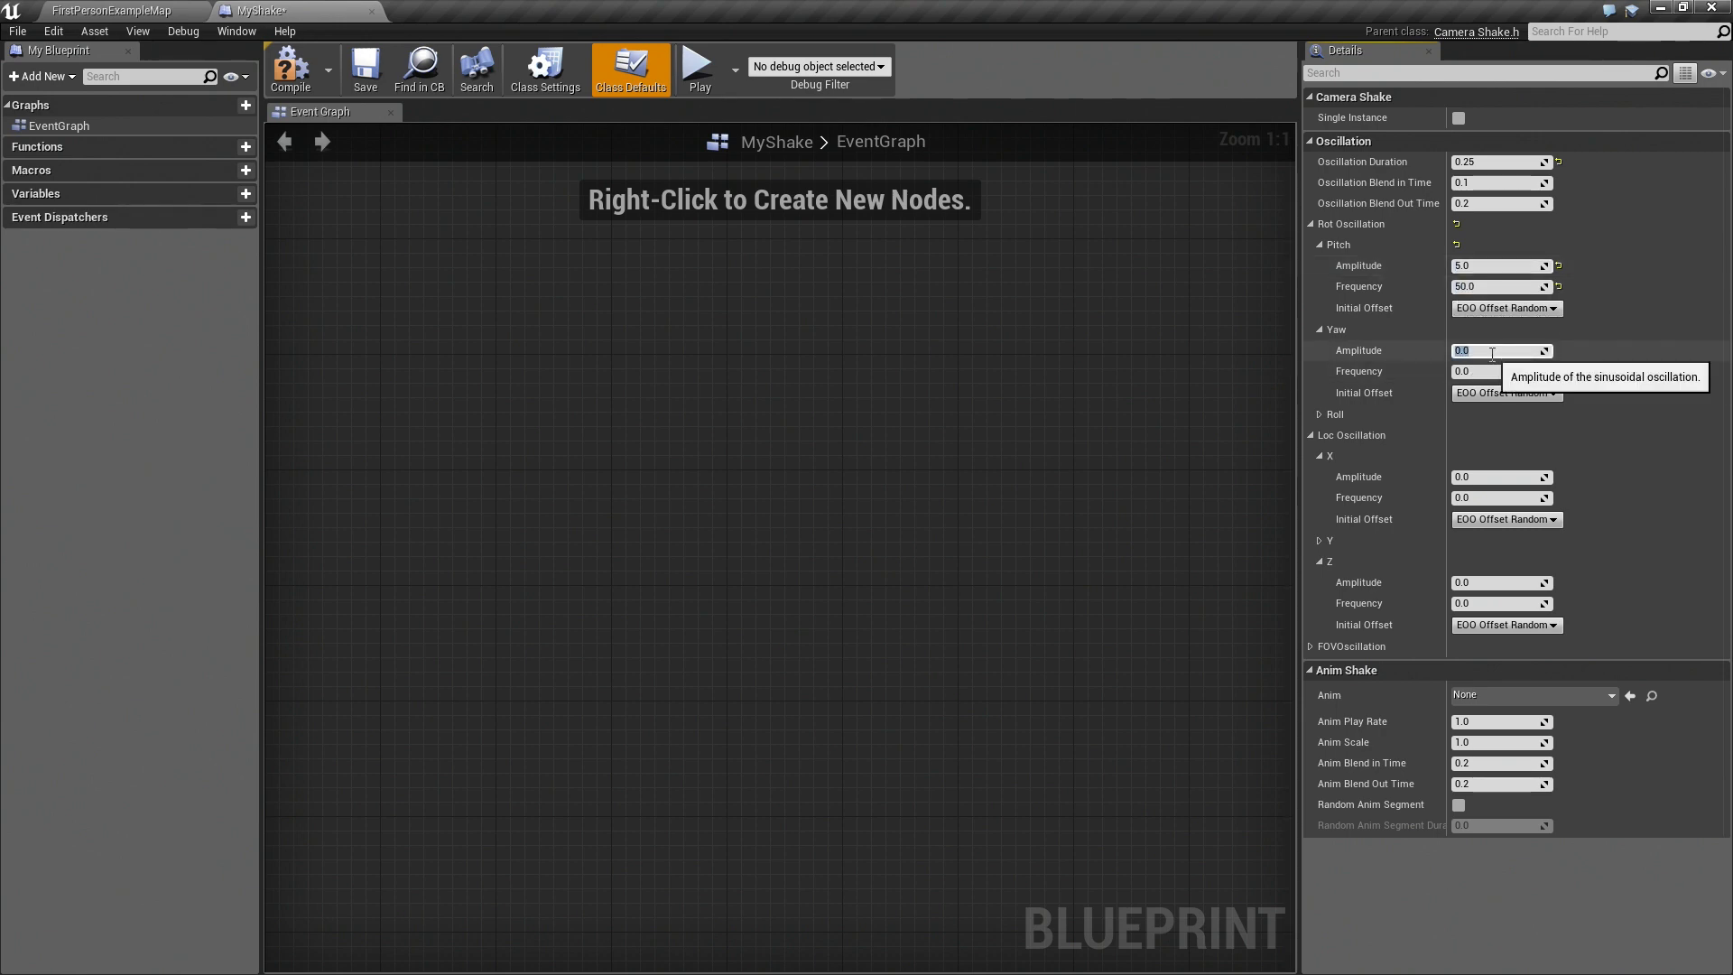
{"action": "type", "text": "5.0"}
{"action": "left_click", "coordinate": [1500, 370]}
{"action": "type", "text": "50"}
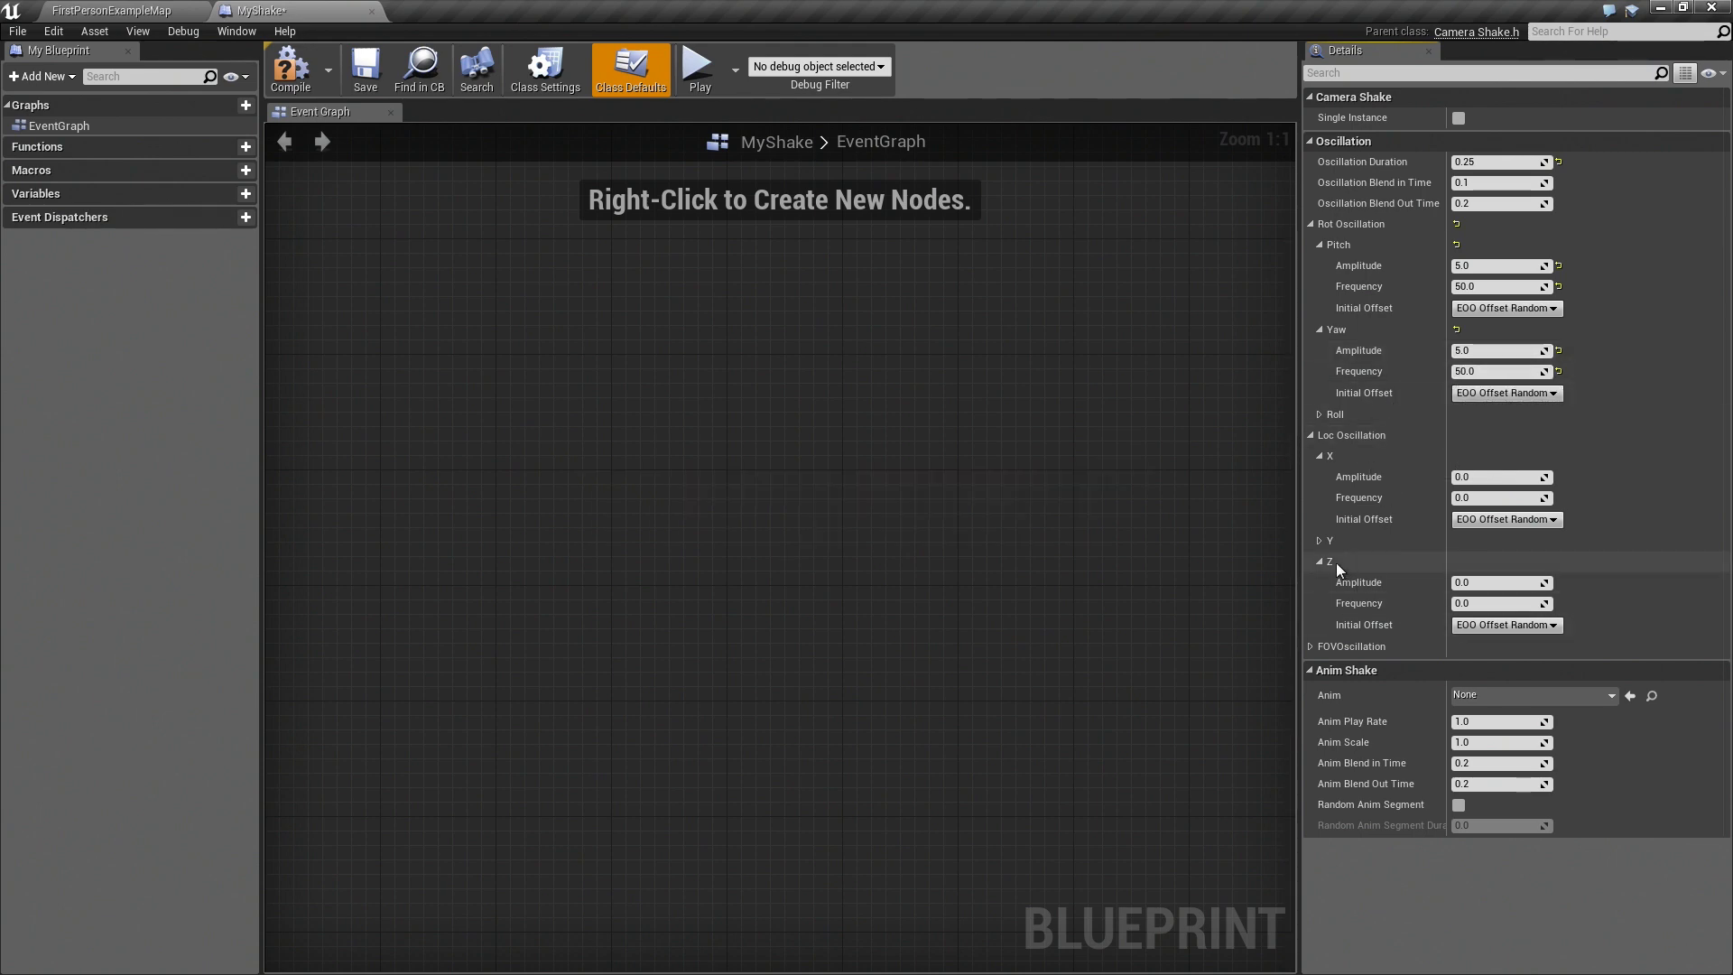
{"action": "mouse_move", "coordinate": [1331, 563]}
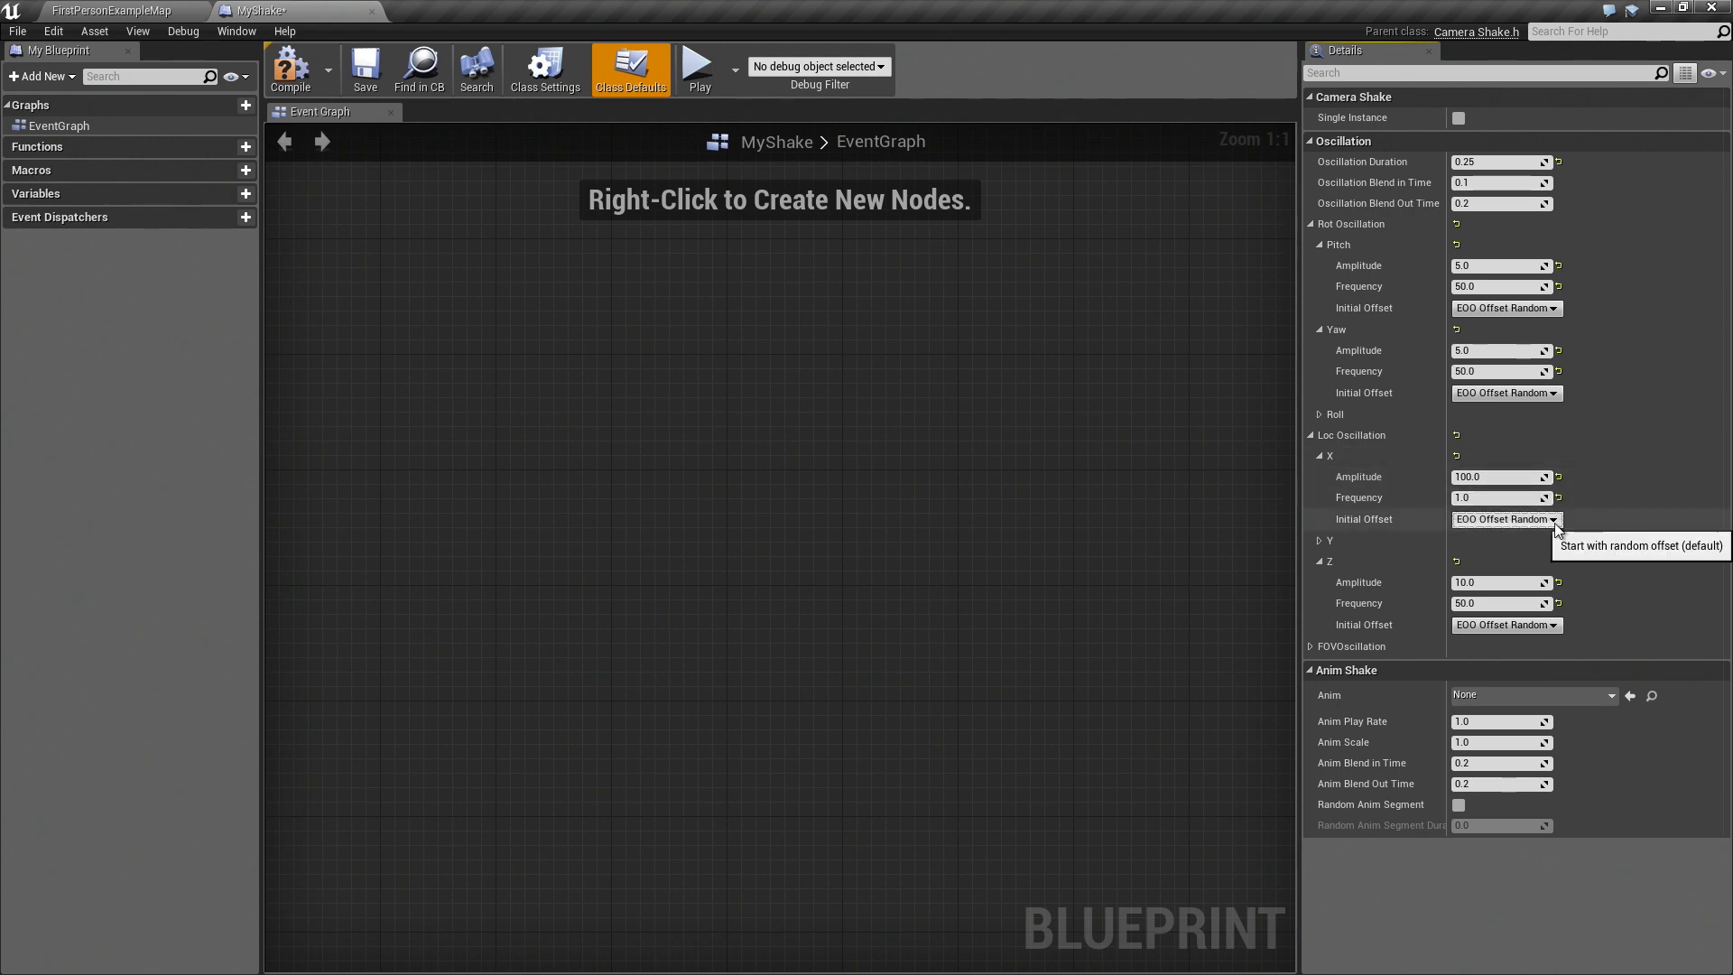
- Set Loc Oscillation X Initial Offset to EOO Offset Zero
{"action": "left_click", "coordinate": [1552, 519]}
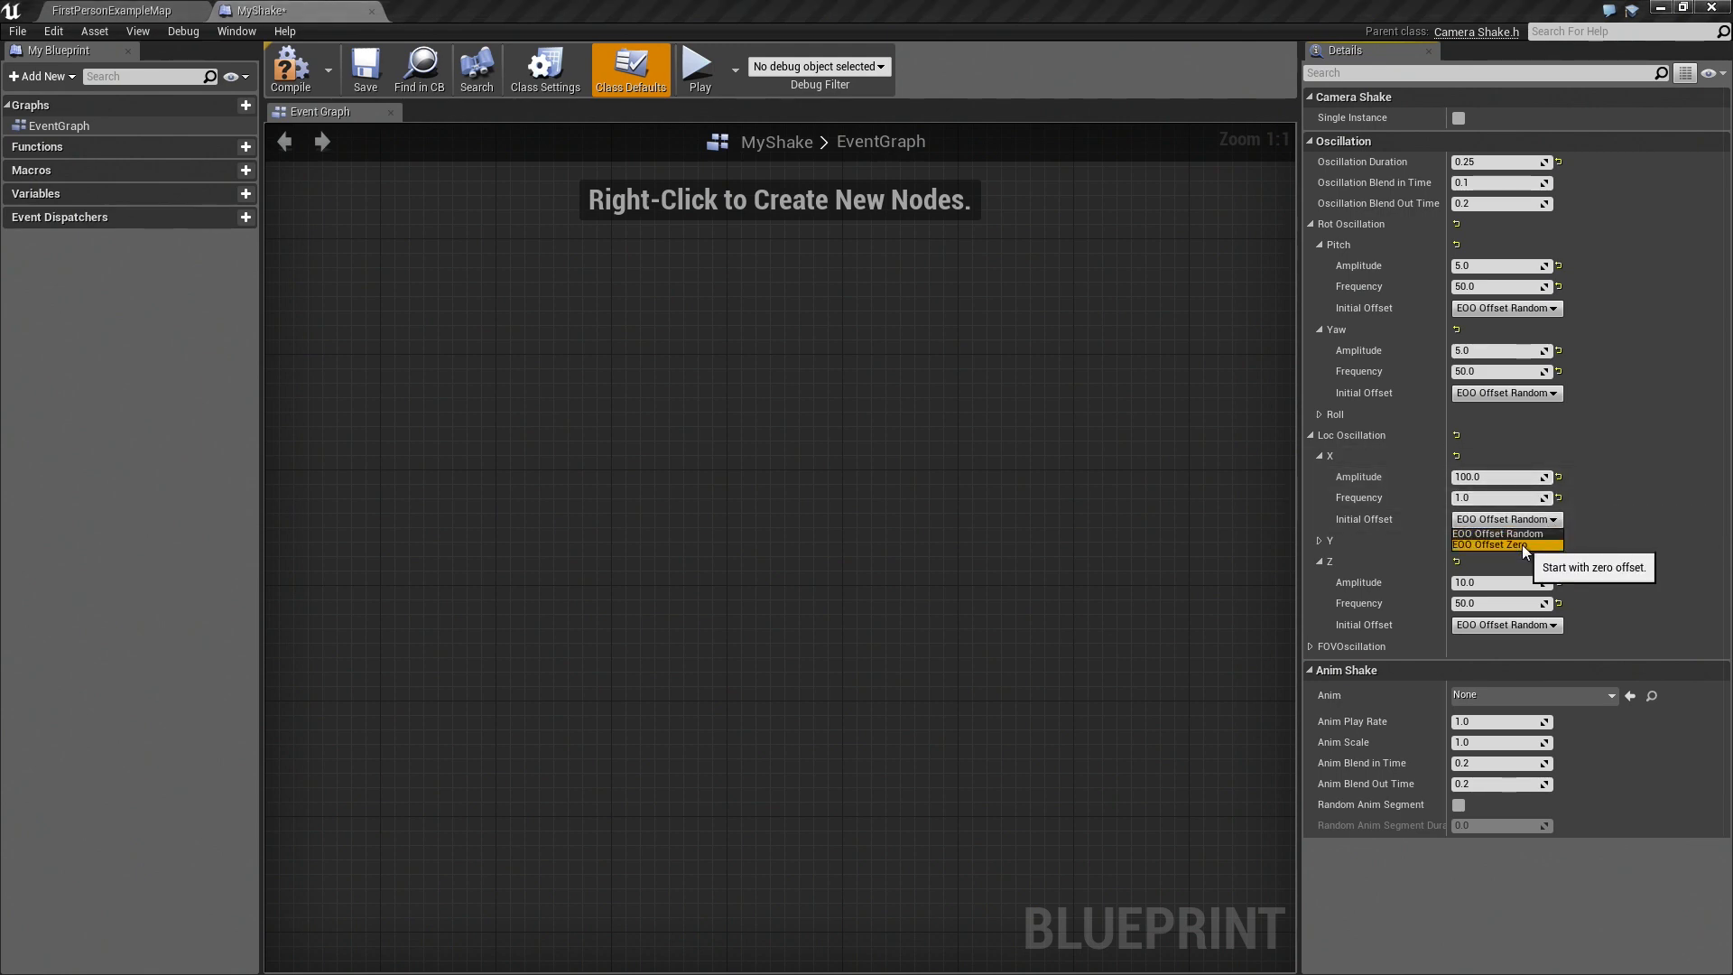
{"action": "left_click", "coordinate": [1491, 543]}
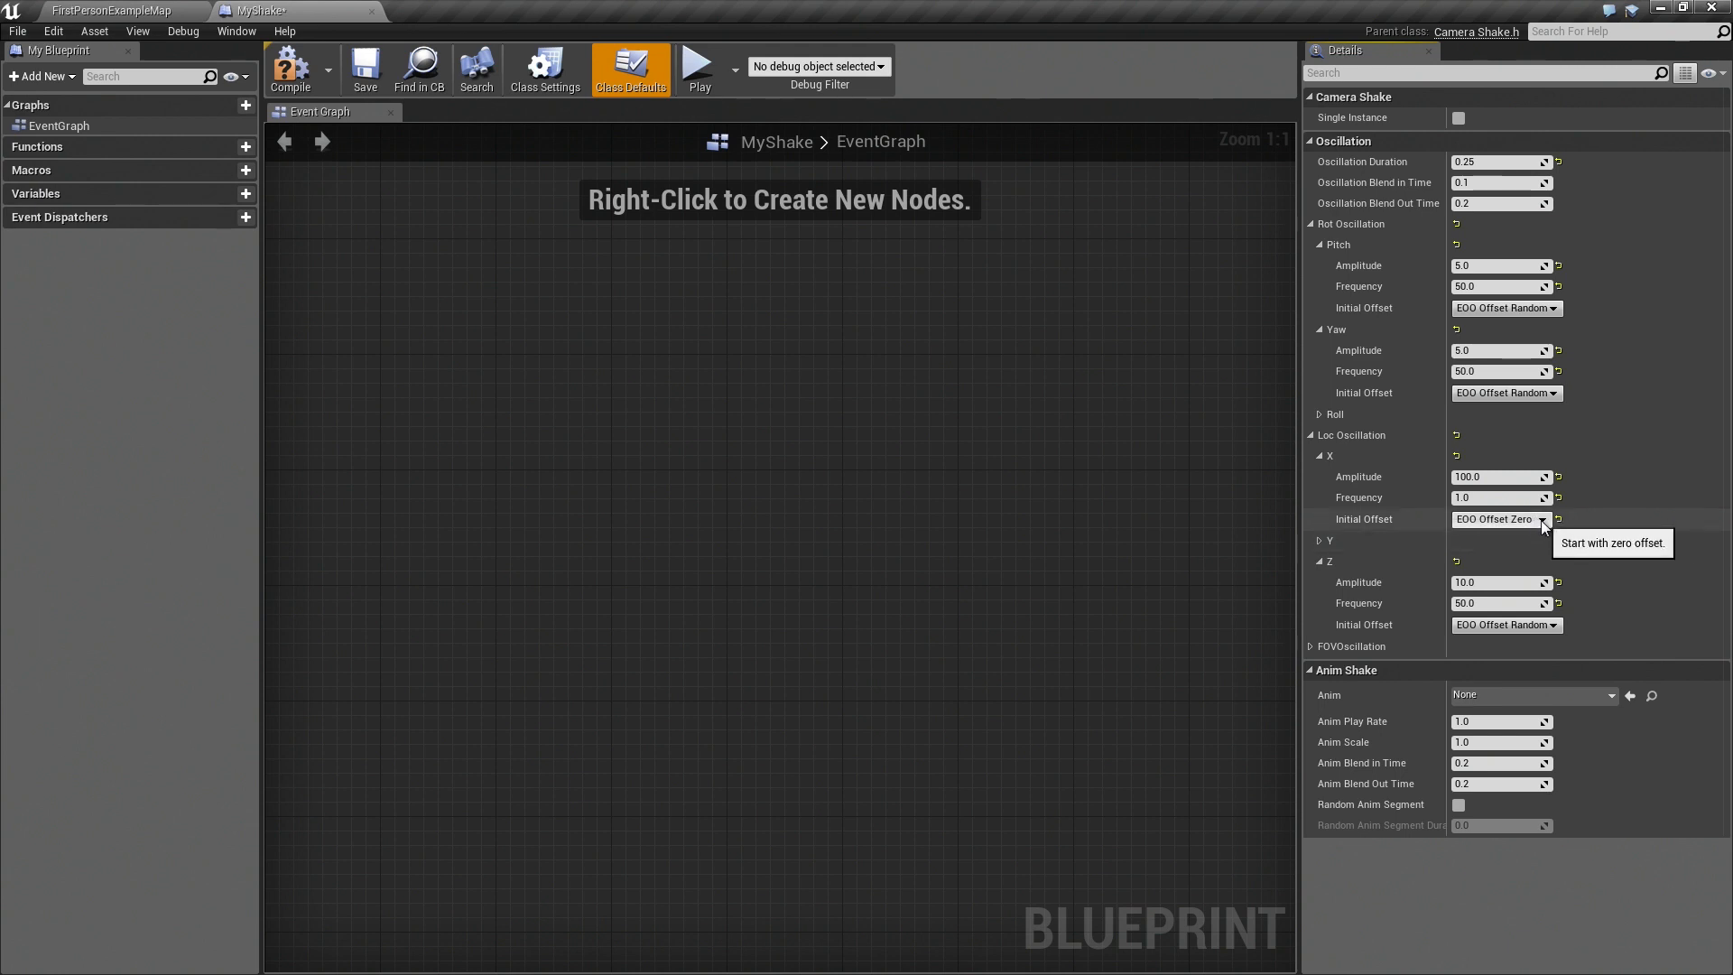
{"action": "mouse_move", "coordinate": [1534, 307]}
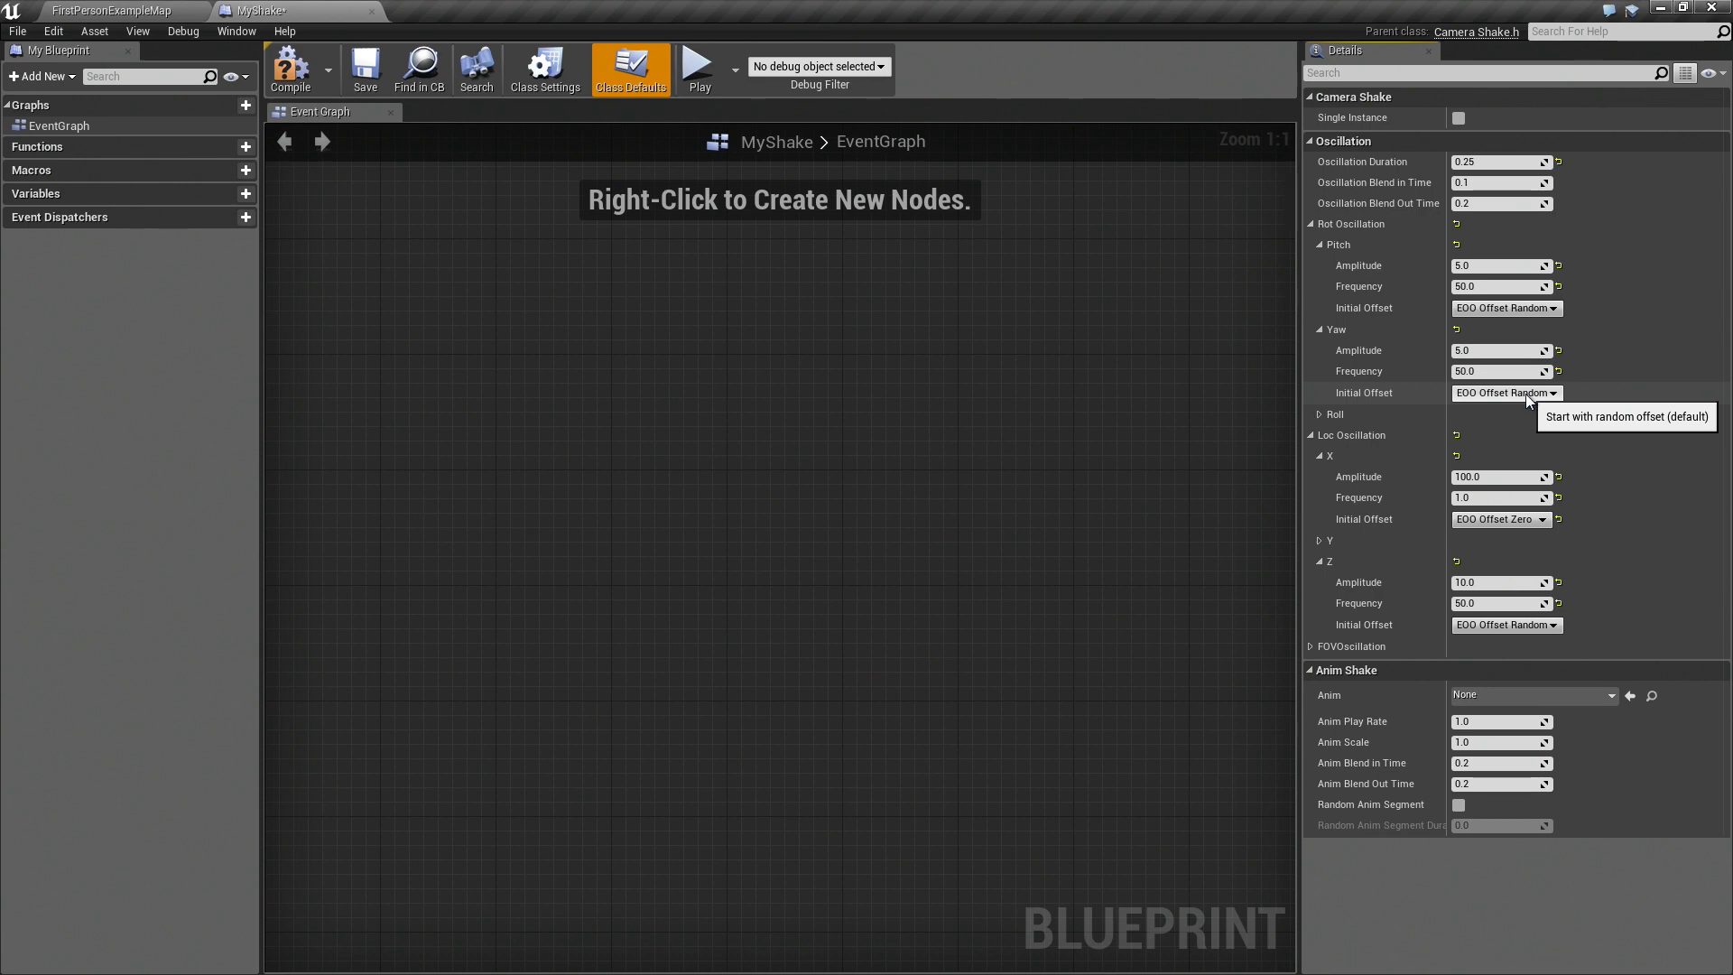
{"action": "mouse_move", "coordinate": [1542, 540]}
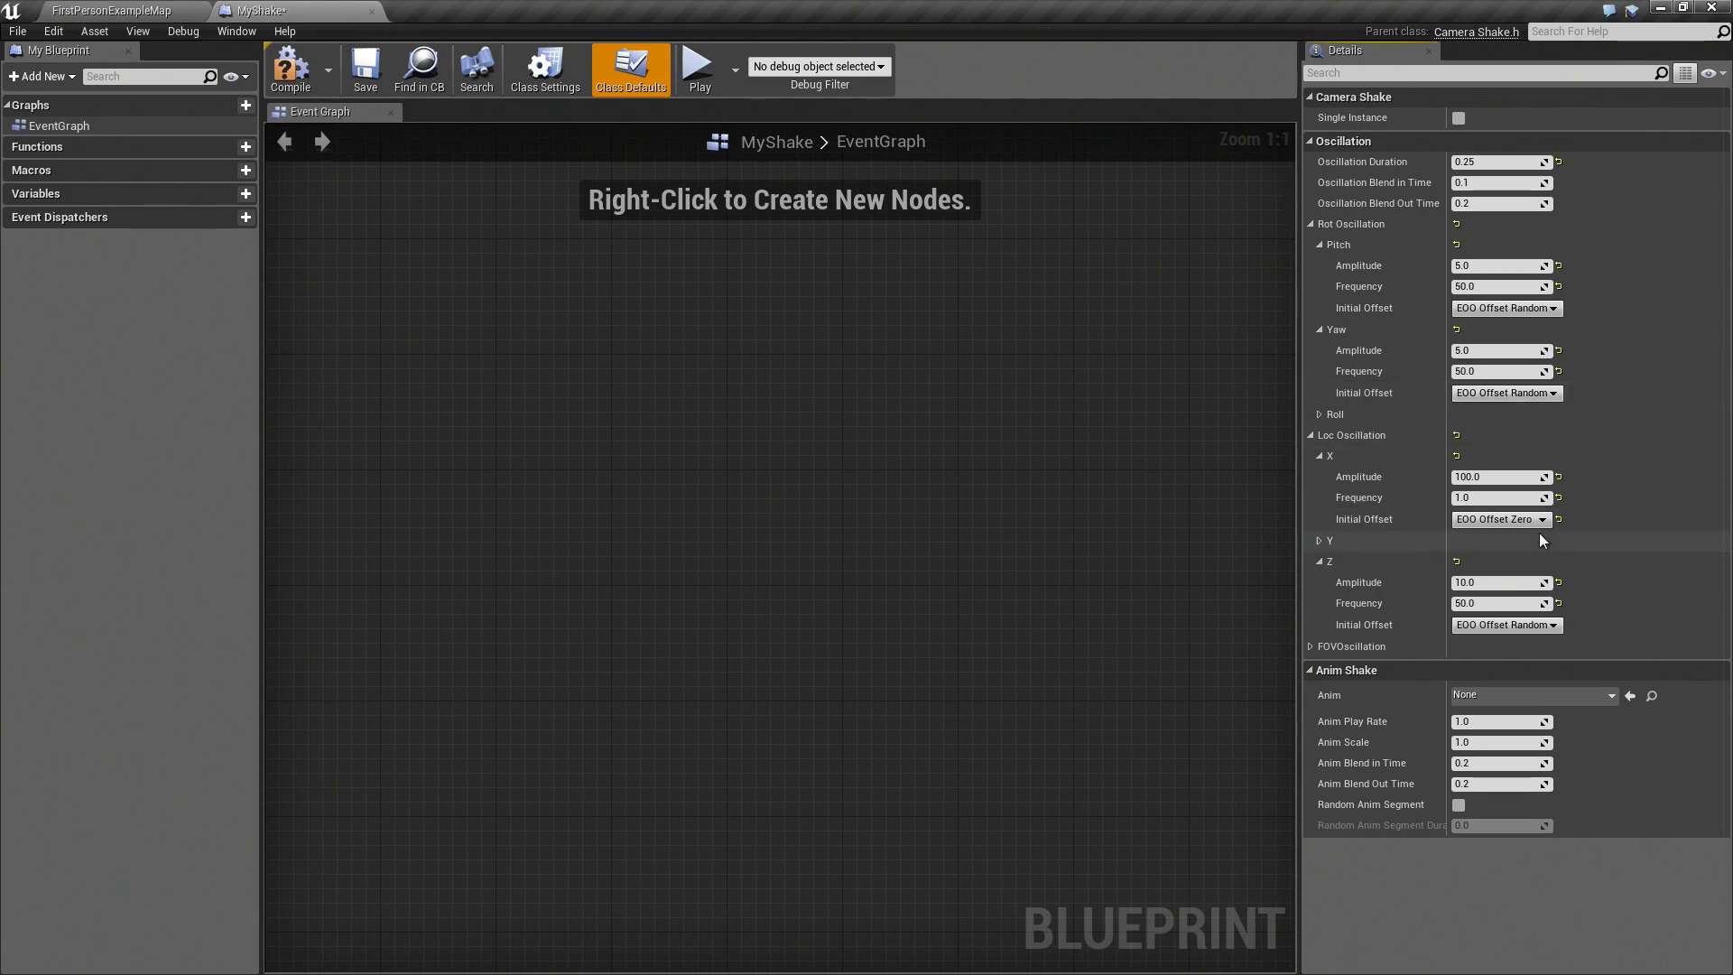
{"action": "mouse_move", "coordinate": [1499, 520]}
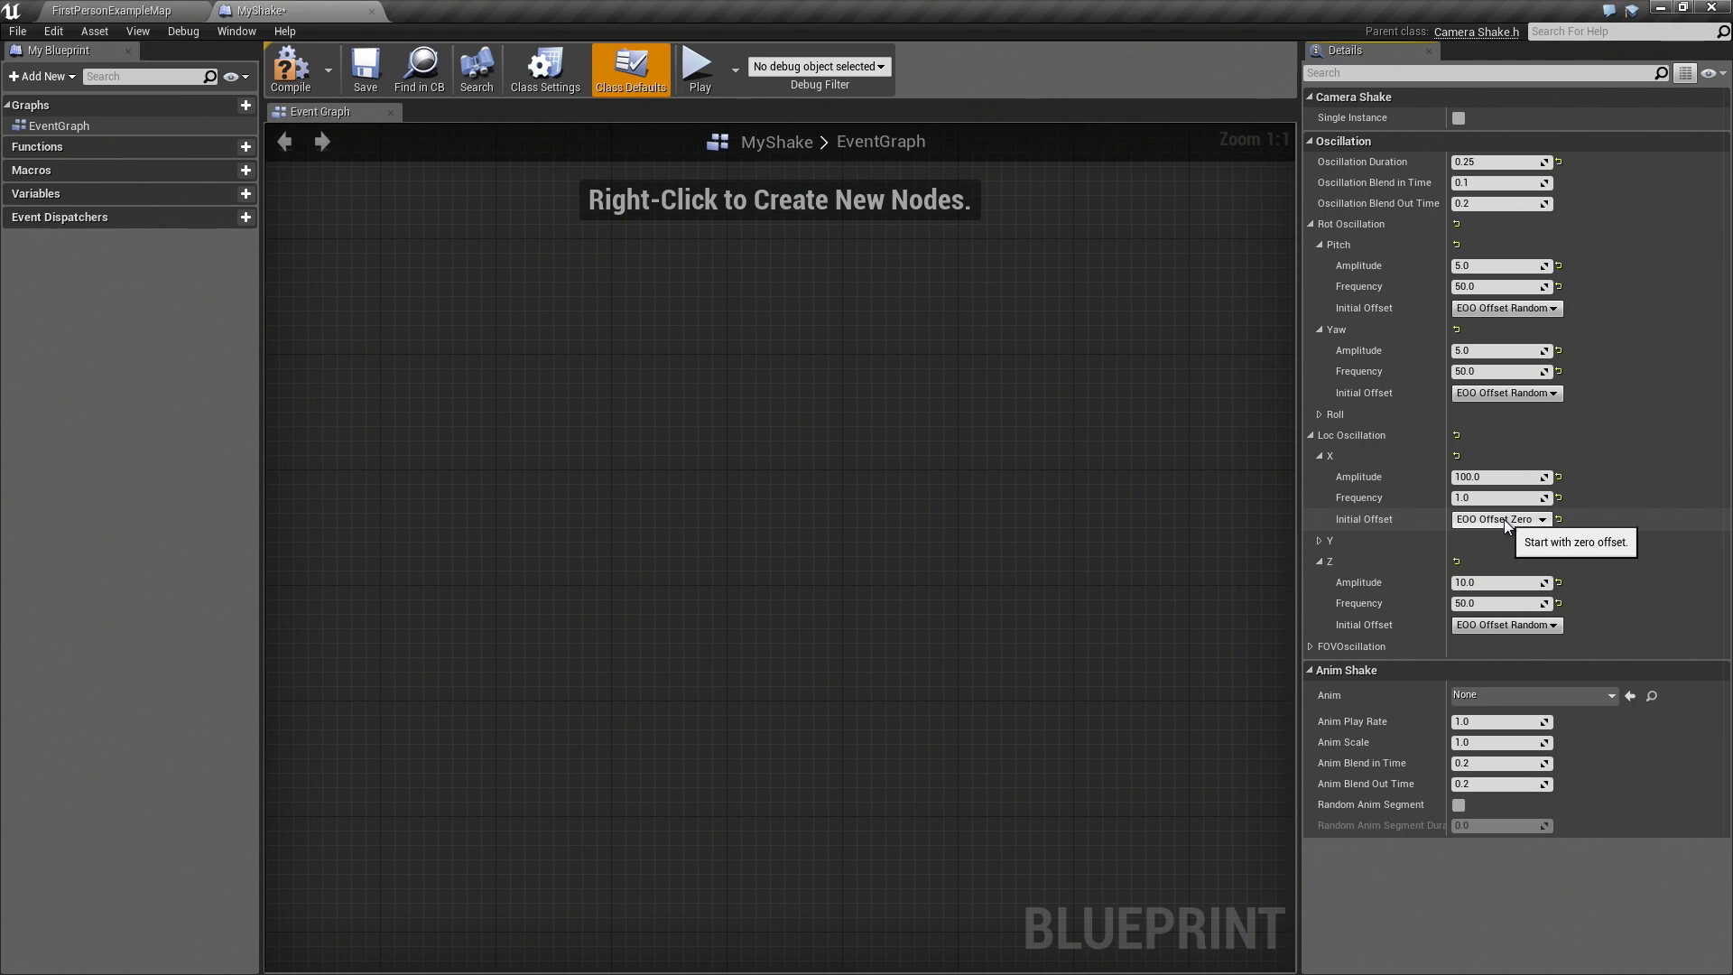
{"action": "mouse_move", "coordinate": [1499, 475]}
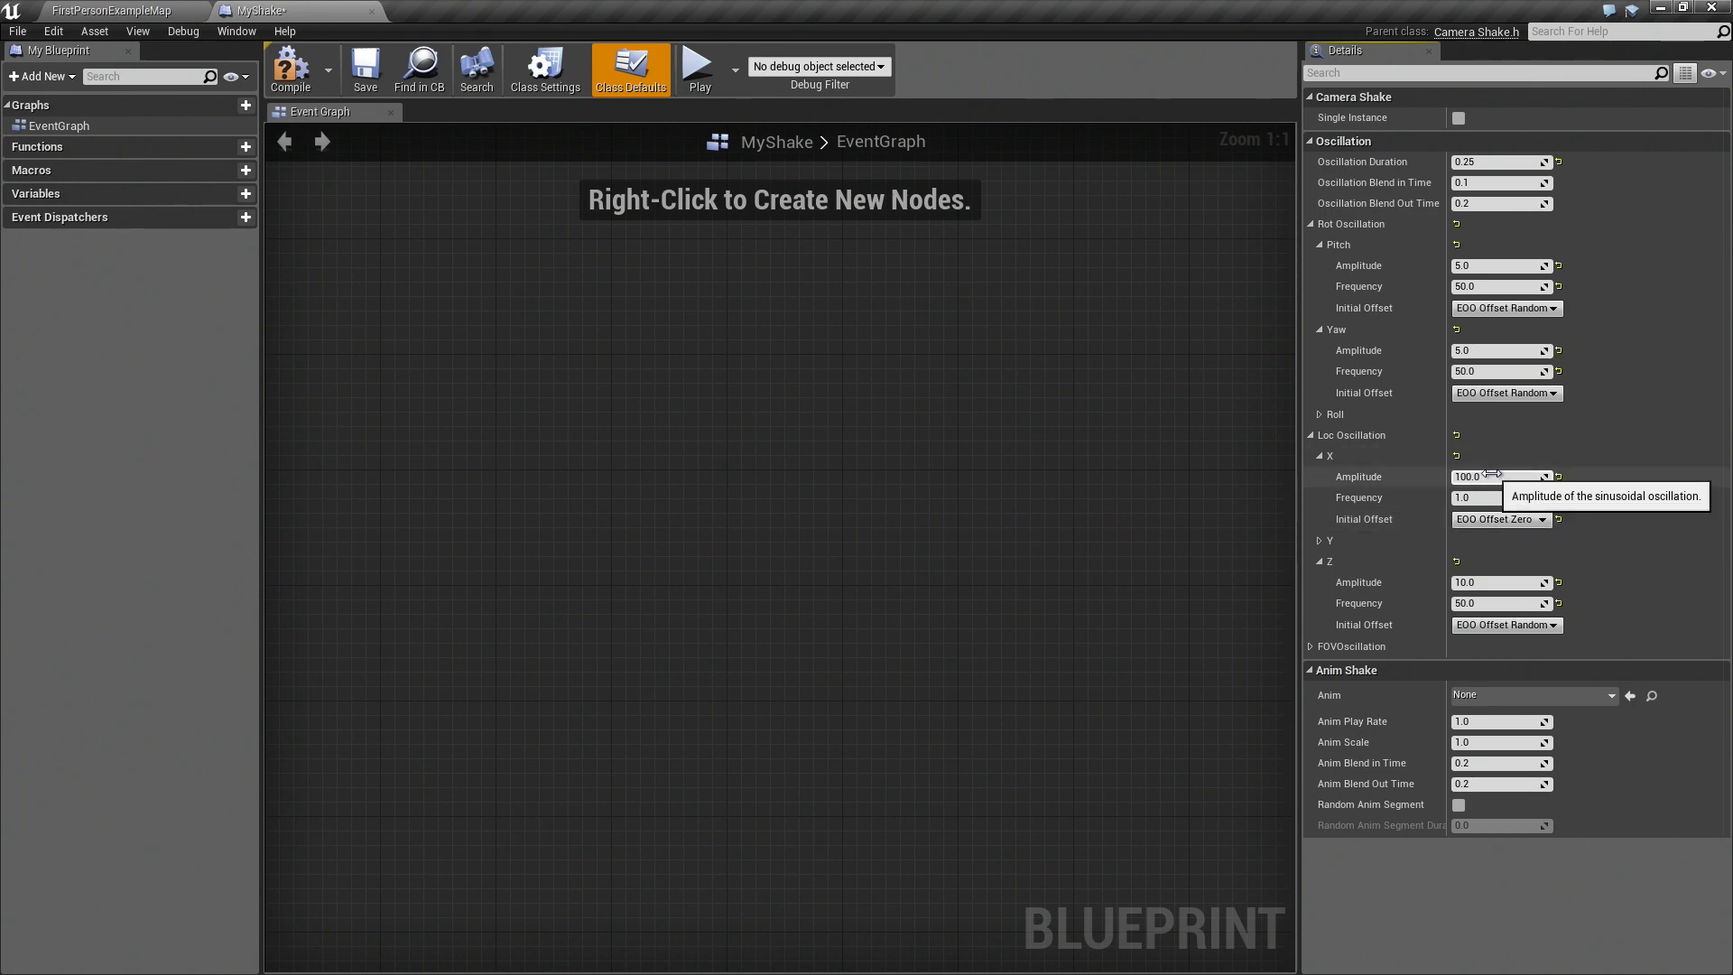
{"action": "mouse_move", "coordinate": [1430, 600]}
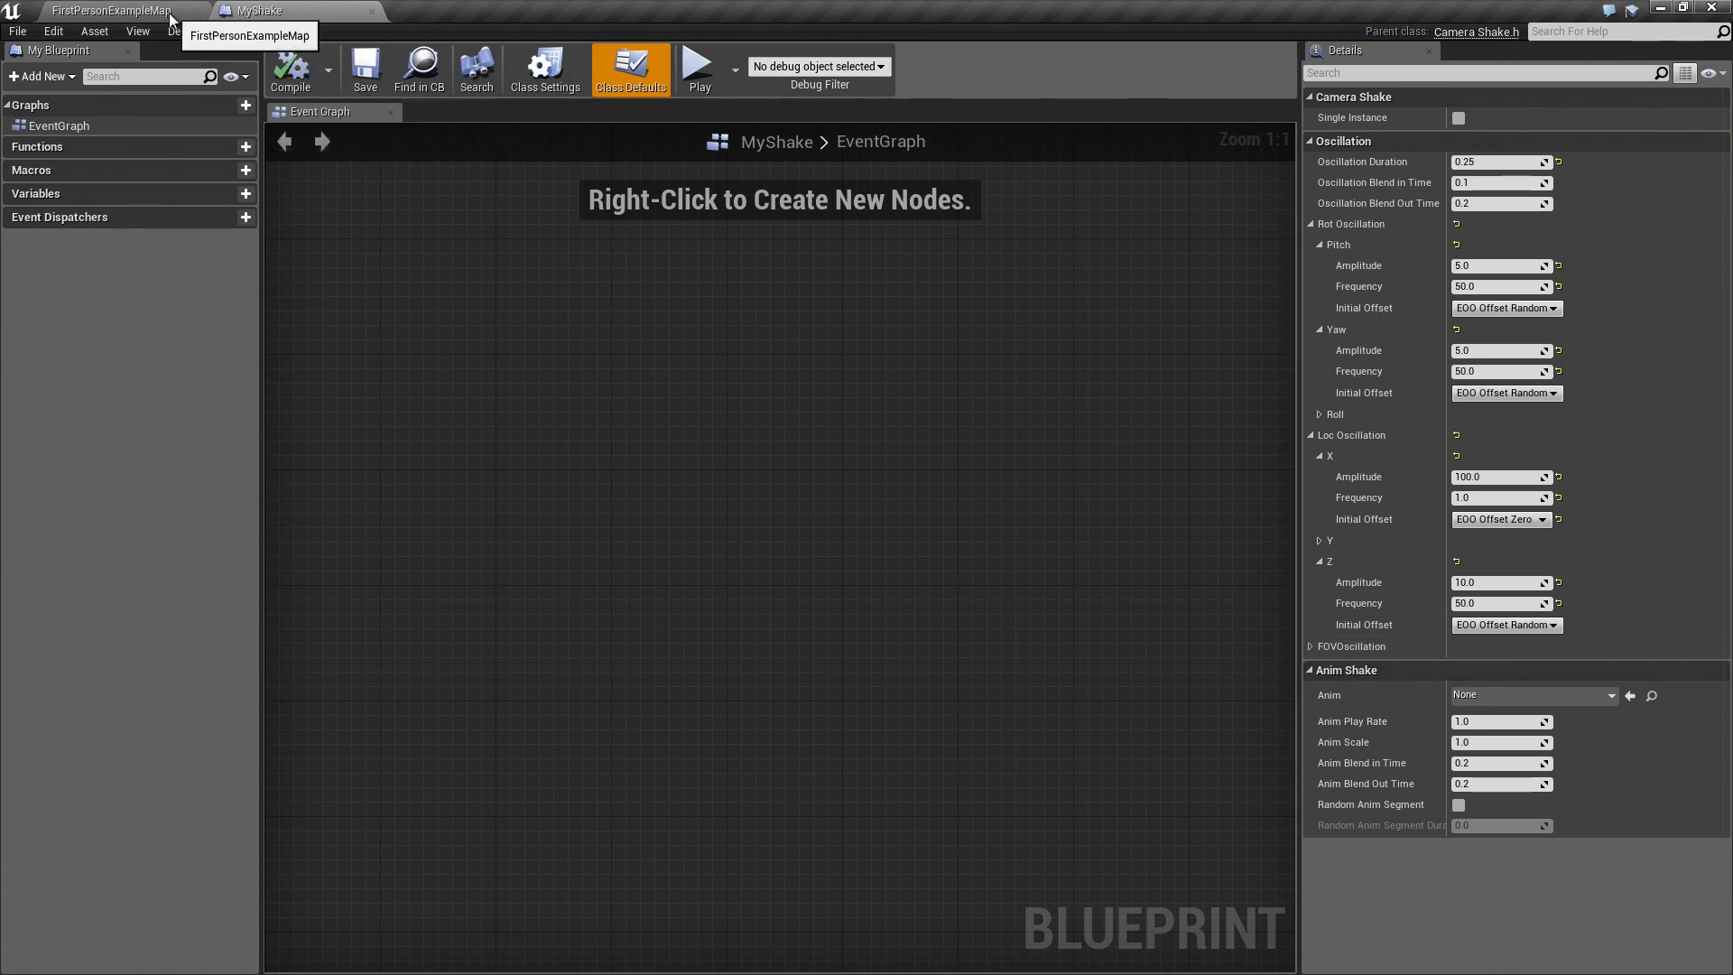
- Return to FirstPersonExampleMap and open the FirstPersonCharacter blueprint's event graph
{"action": "left_click", "coordinate": [110, 11]}
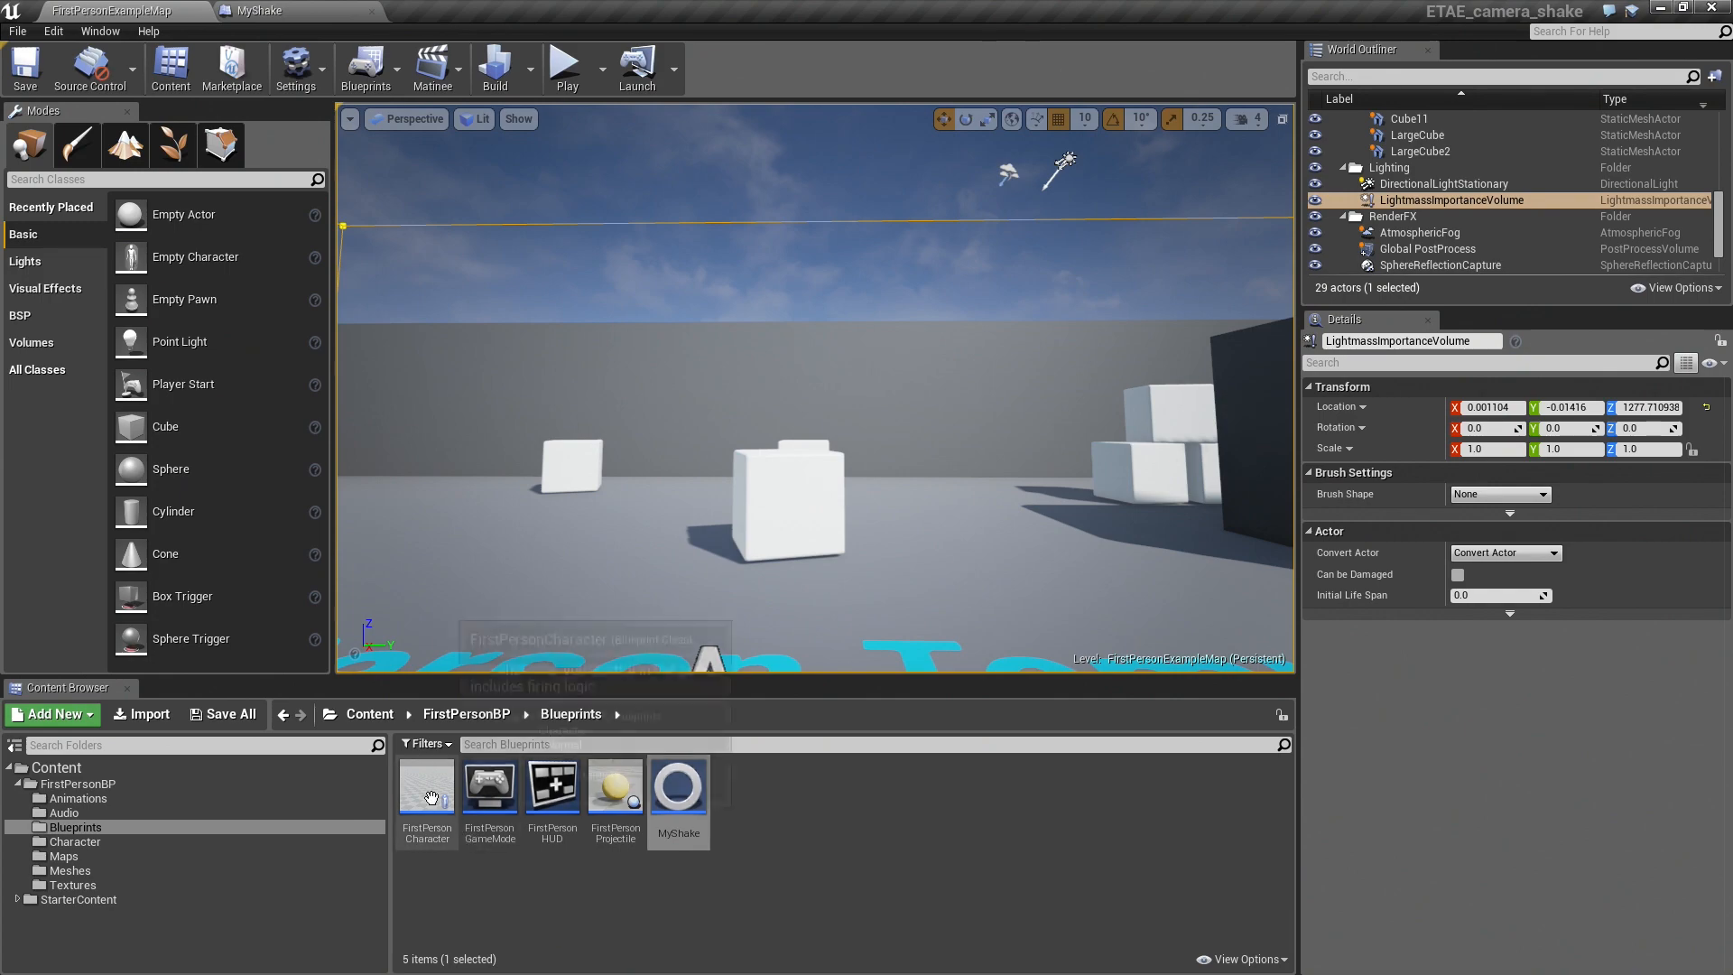
{"action": "left_click", "coordinate": [426, 785]}
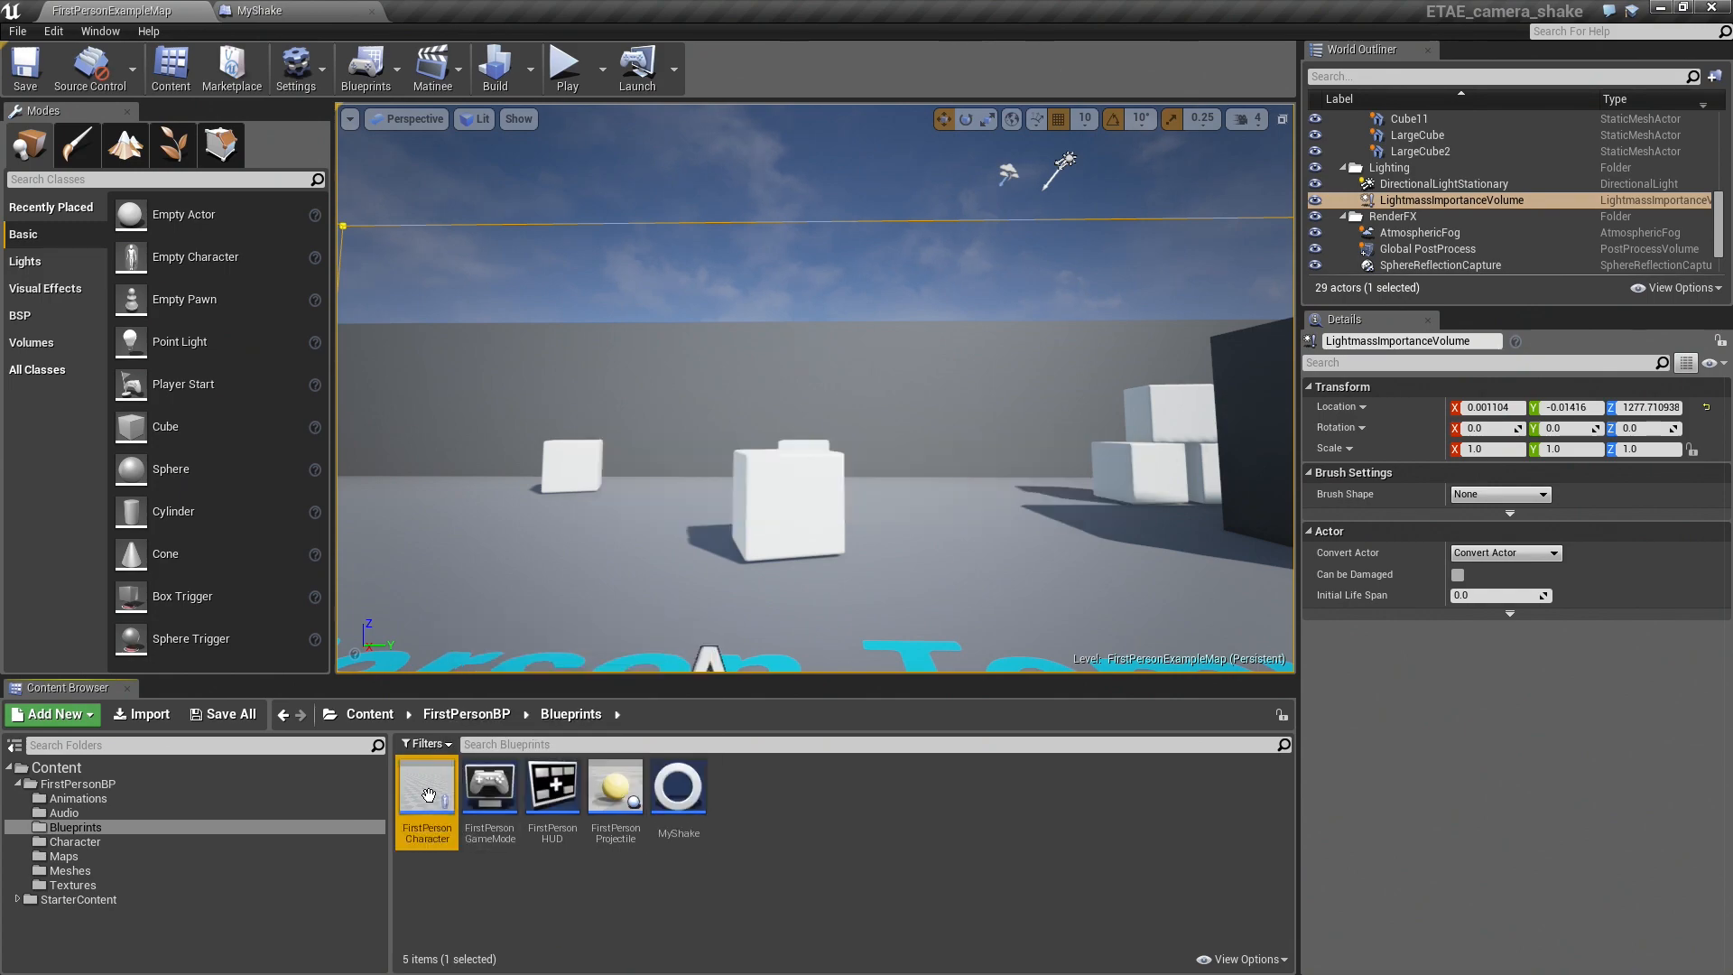
{"action": "double_click", "coordinate": [426, 786]}
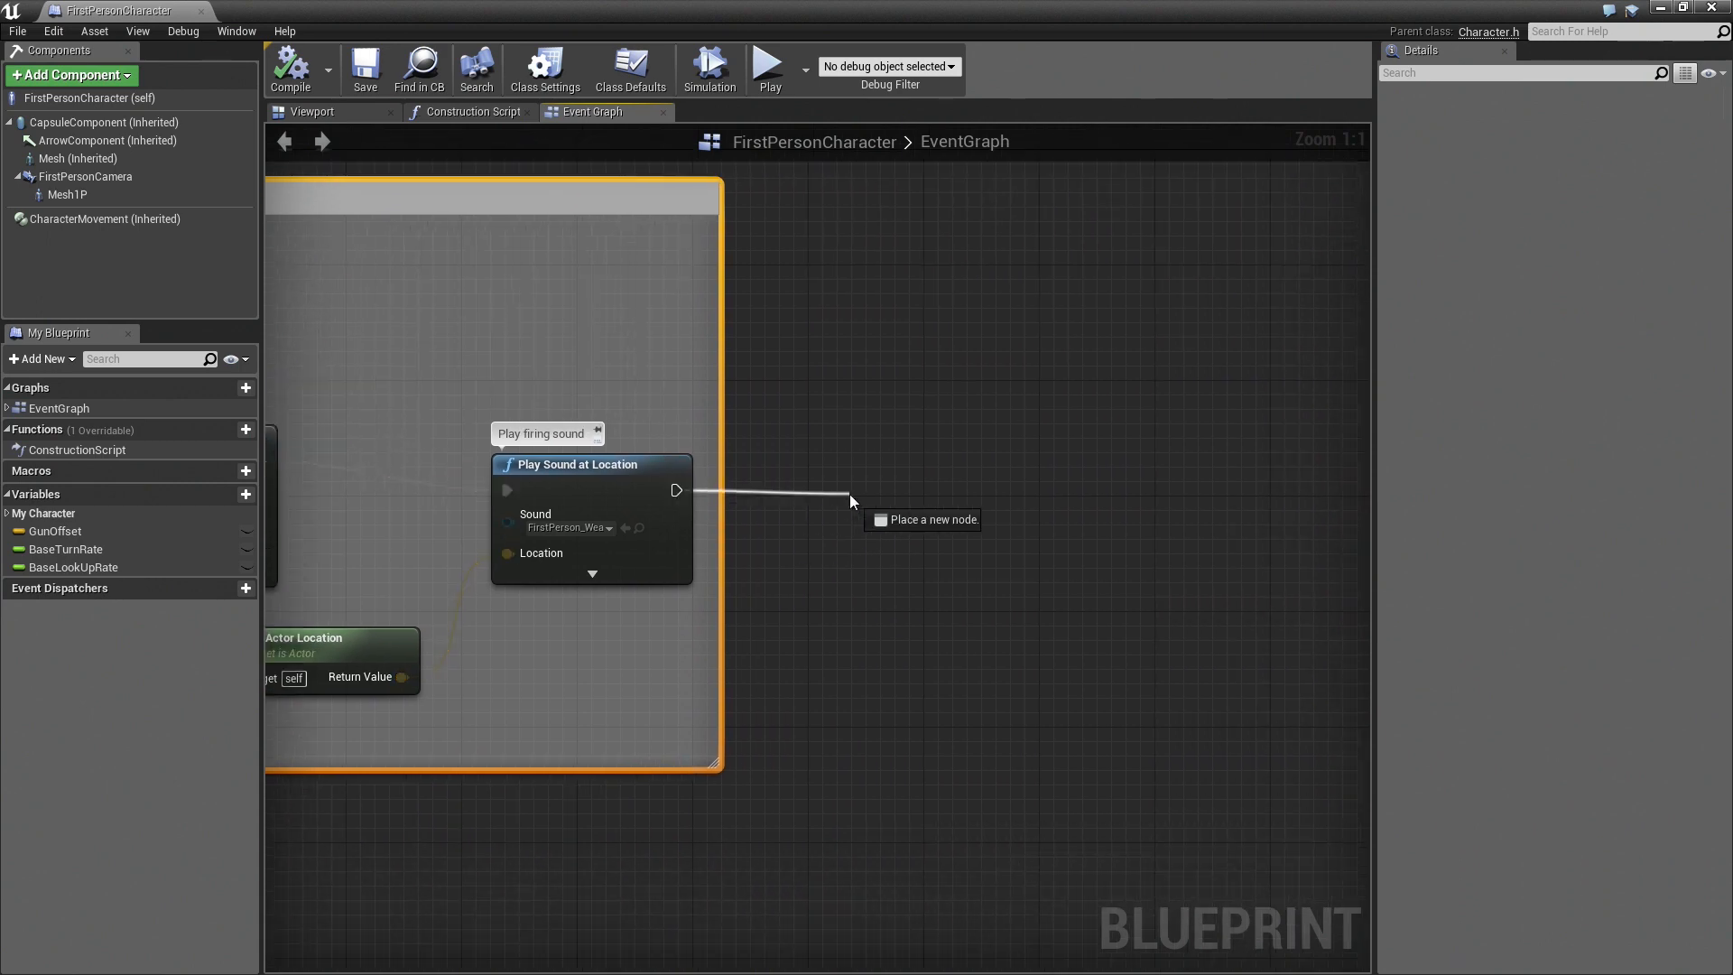
- Add a Play World Camera Shake node after Play Sound at Location with Shake set to MyShake
{"action": "type", "text": "shake"}
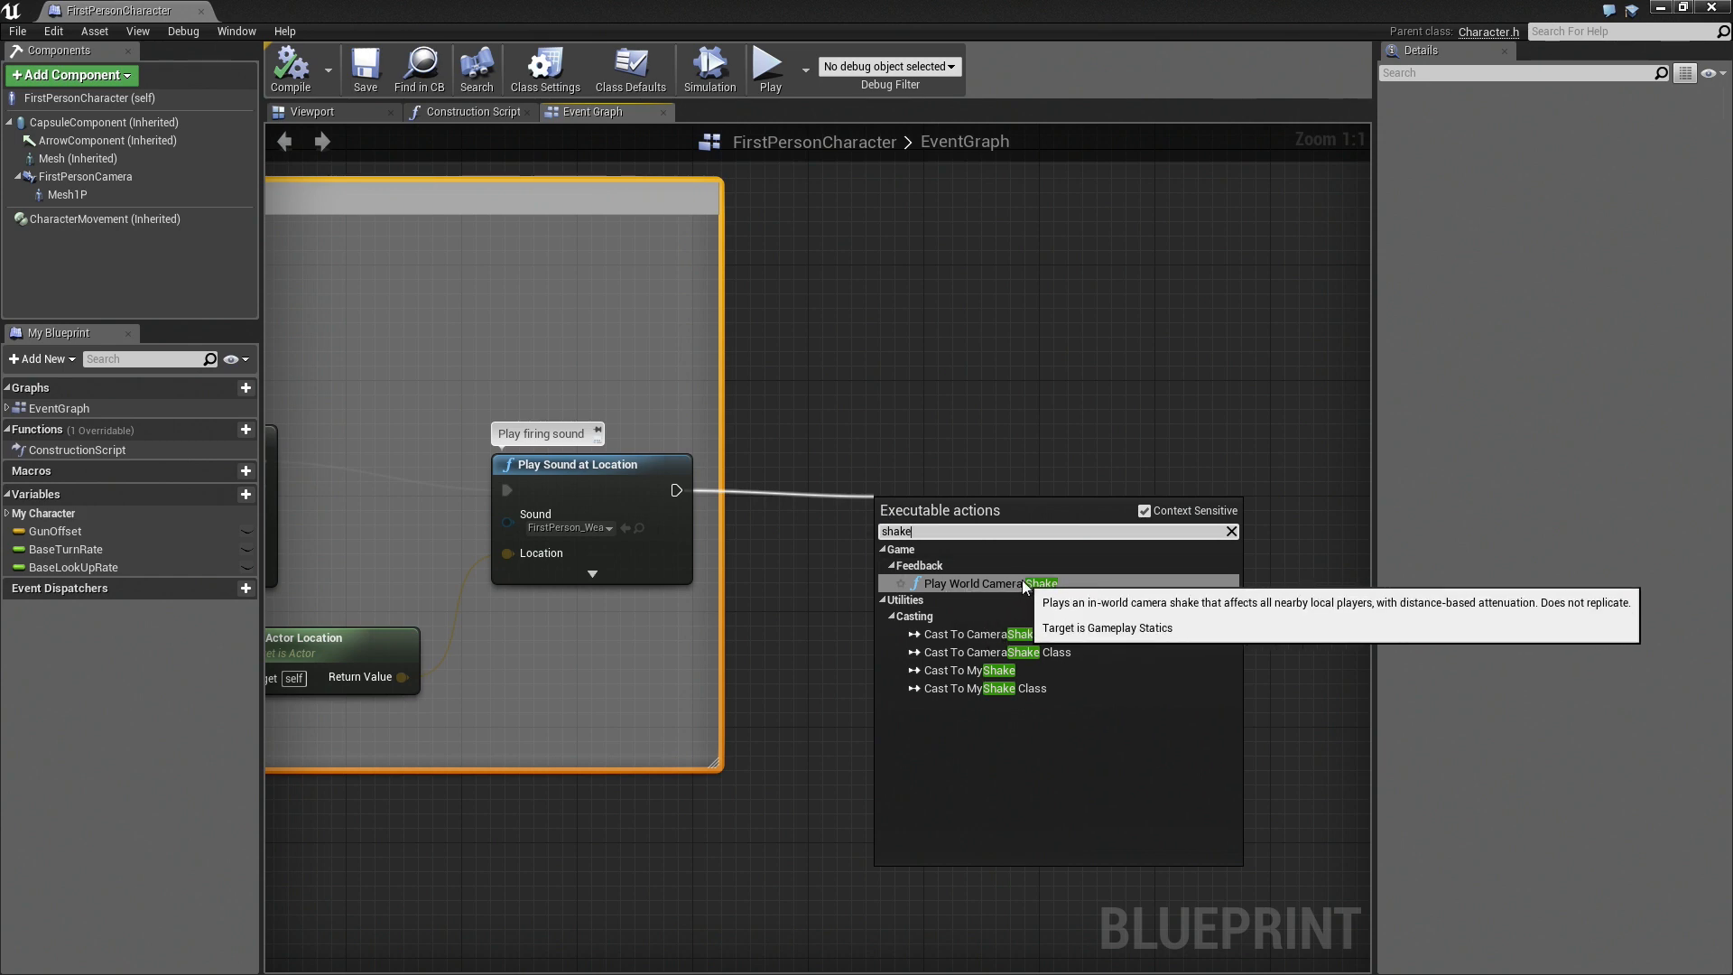
{"action": "left_click", "coordinate": [973, 583]}
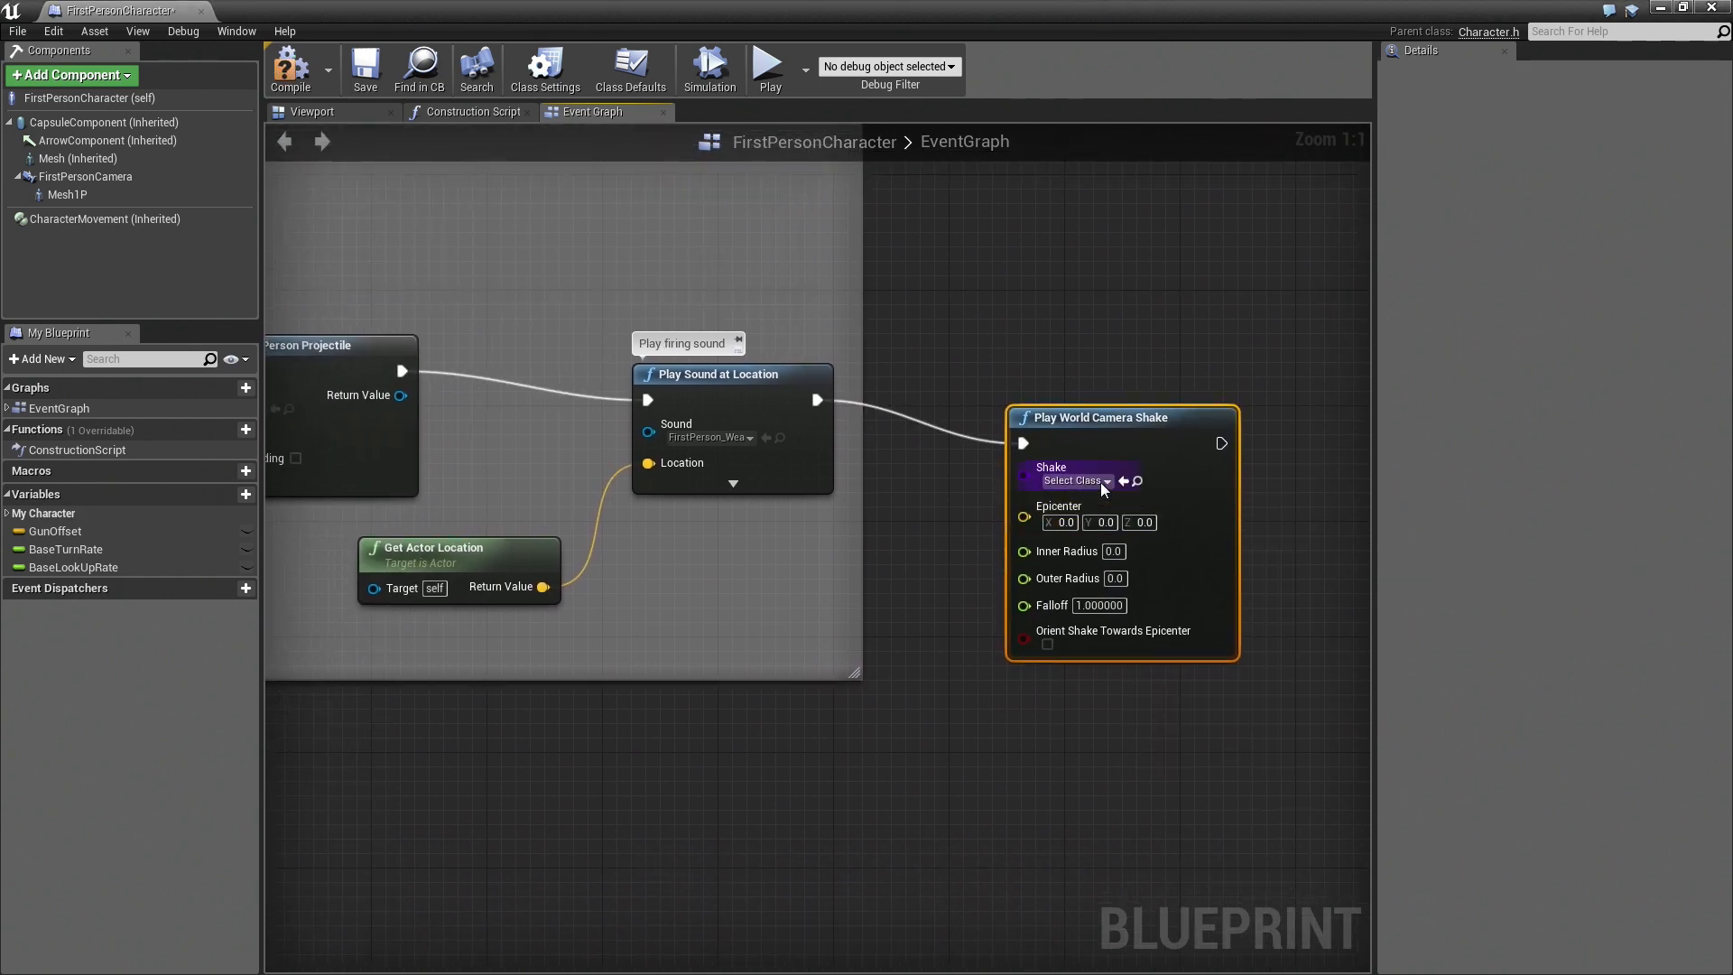
{"action": "left_click", "coordinate": [1071, 481]}
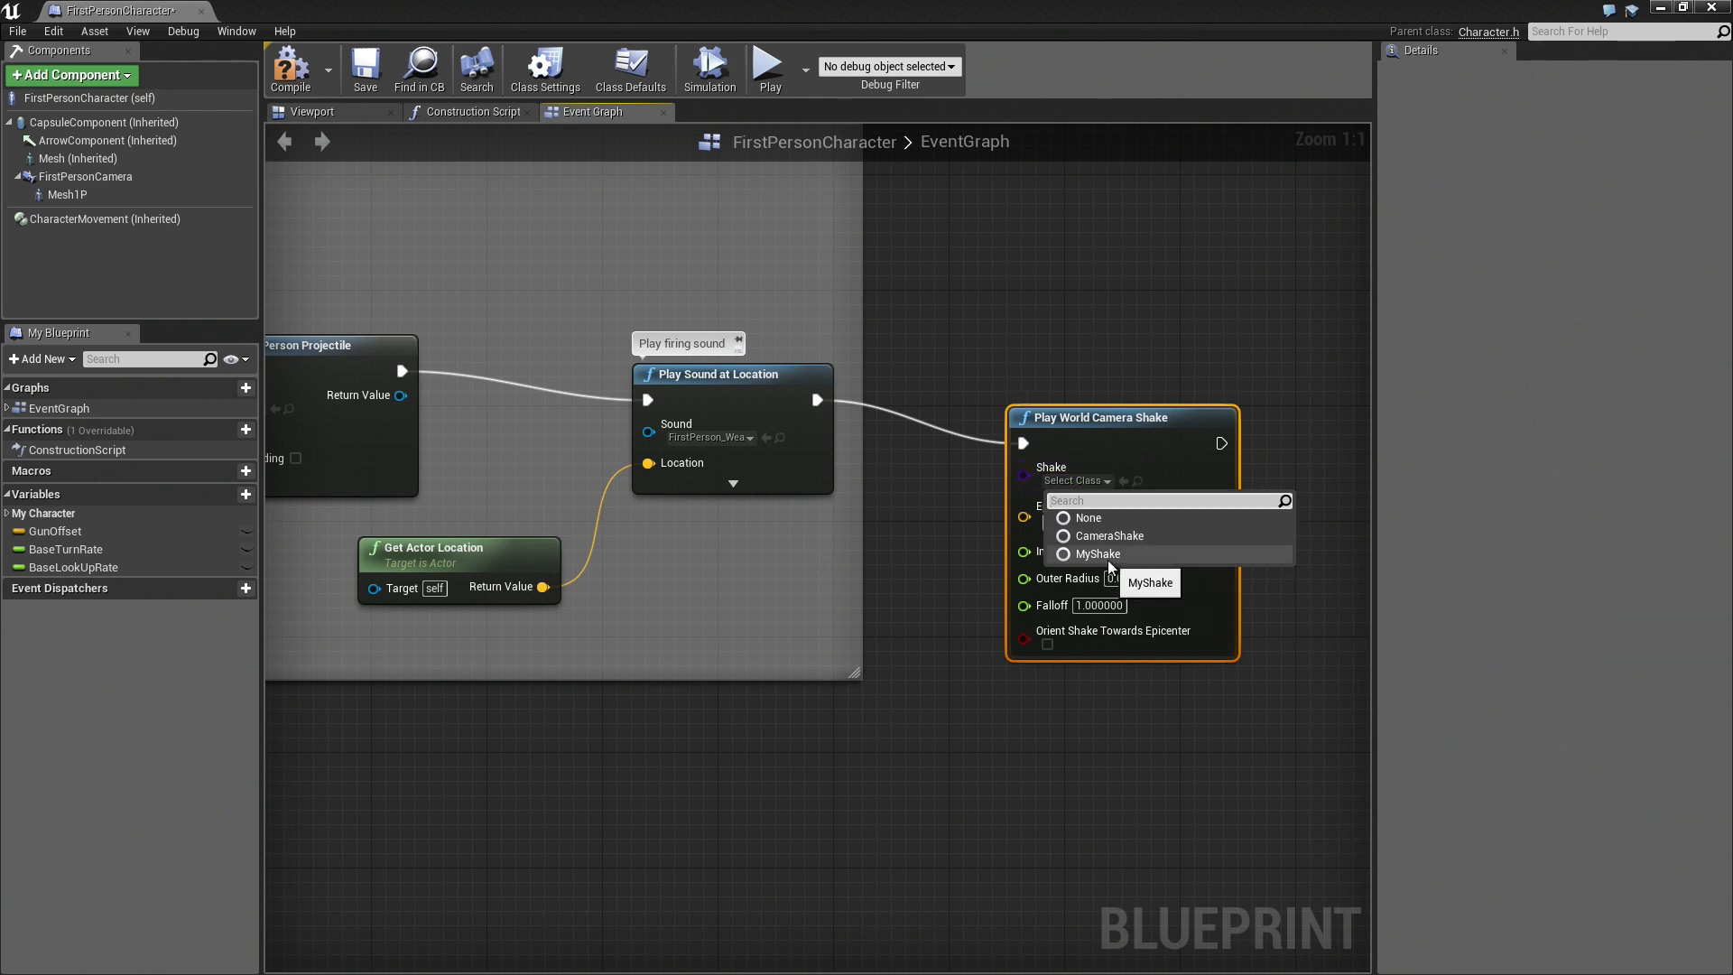
{"action": "left_click", "coordinate": [1096, 555]}
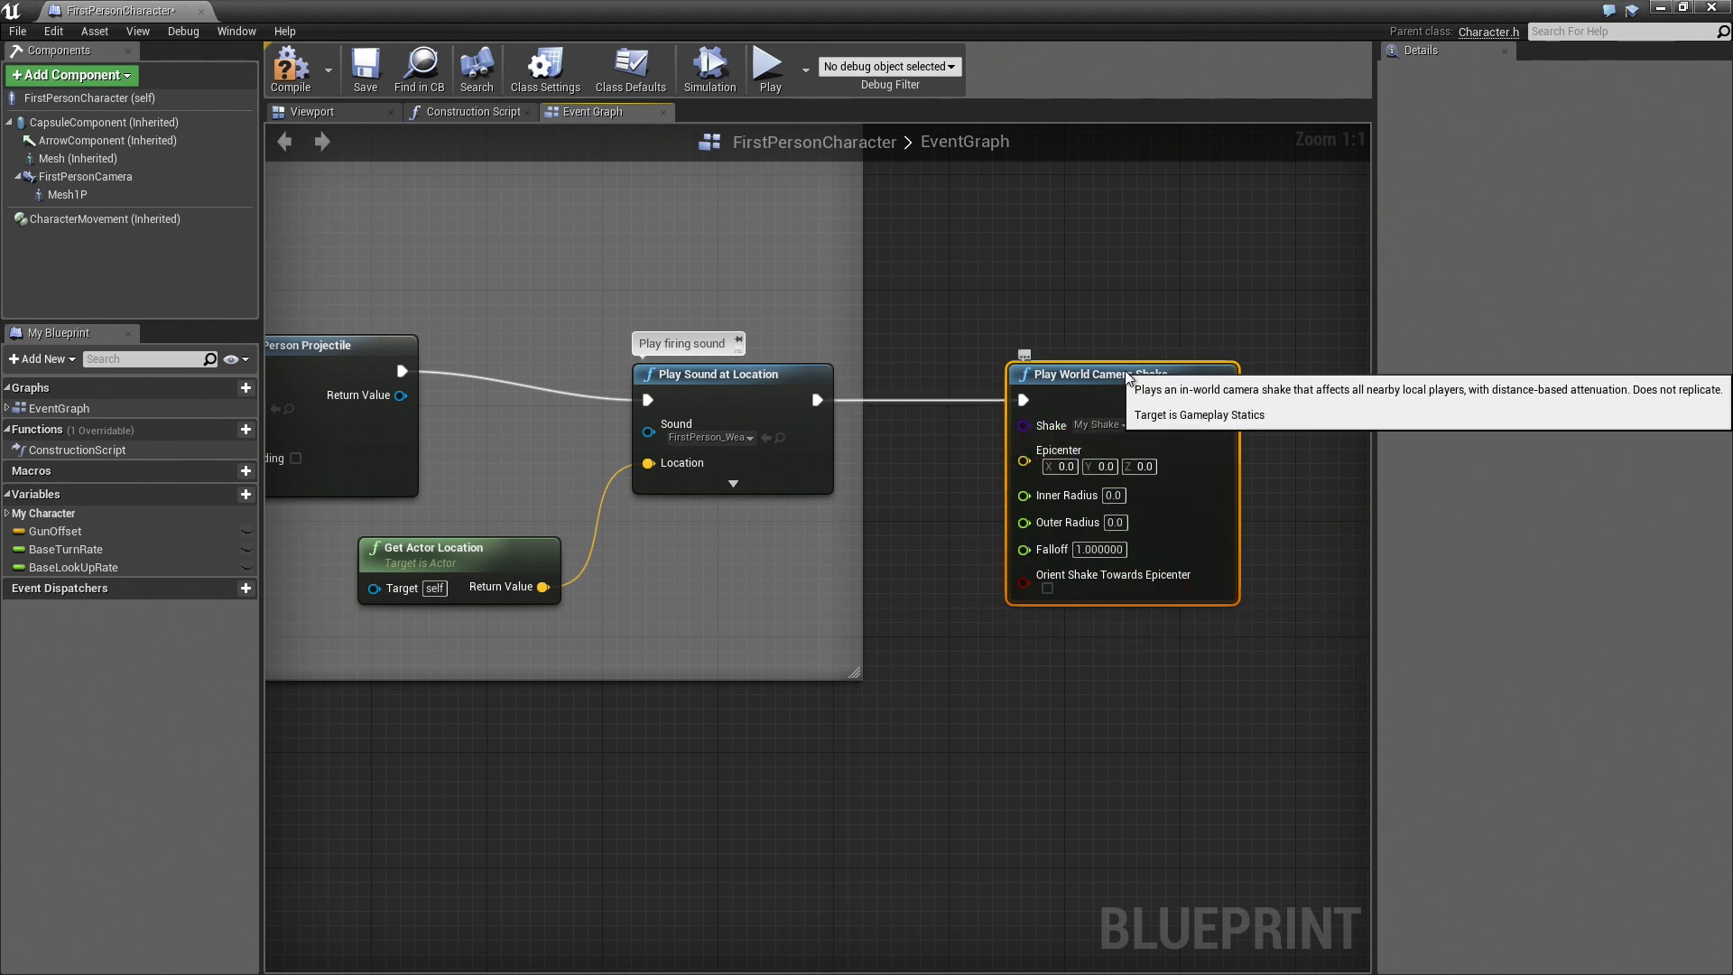
{"action": "mouse_move", "coordinate": [904, 806]}
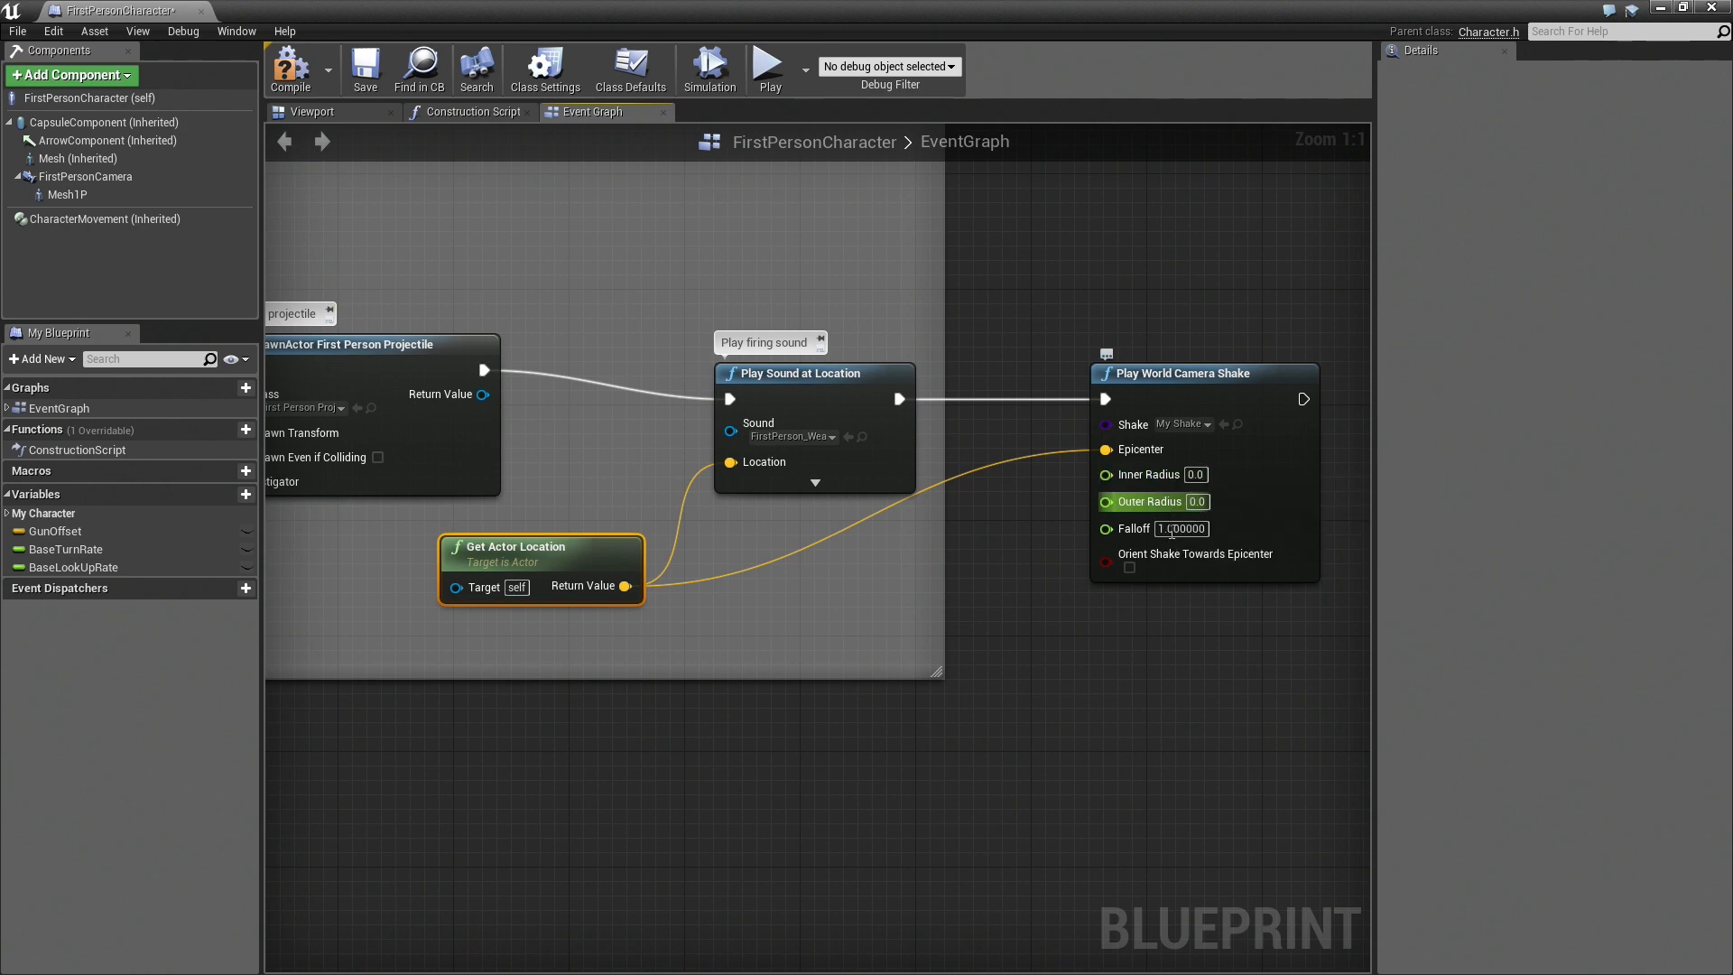
{"action": "mouse_move", "coordinate": [1150, 500]}
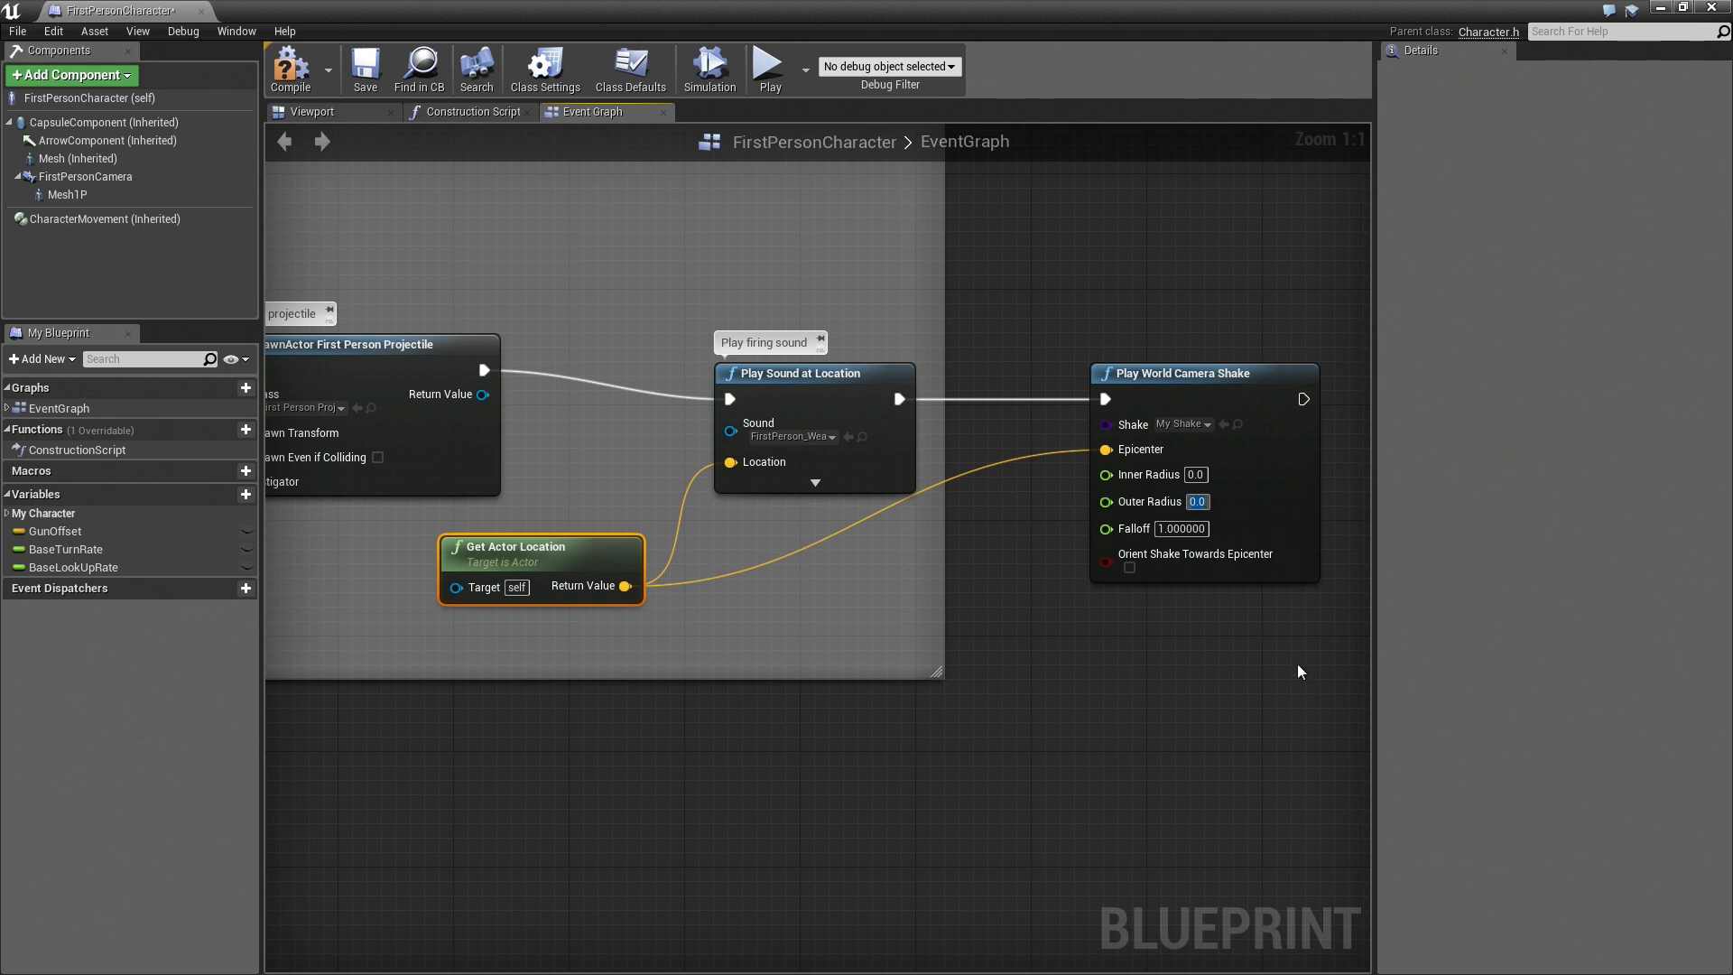
- Set Outer Radius to 500, adjust falloff, and play the level to test the shake
{"action": "type", "text": "500"}
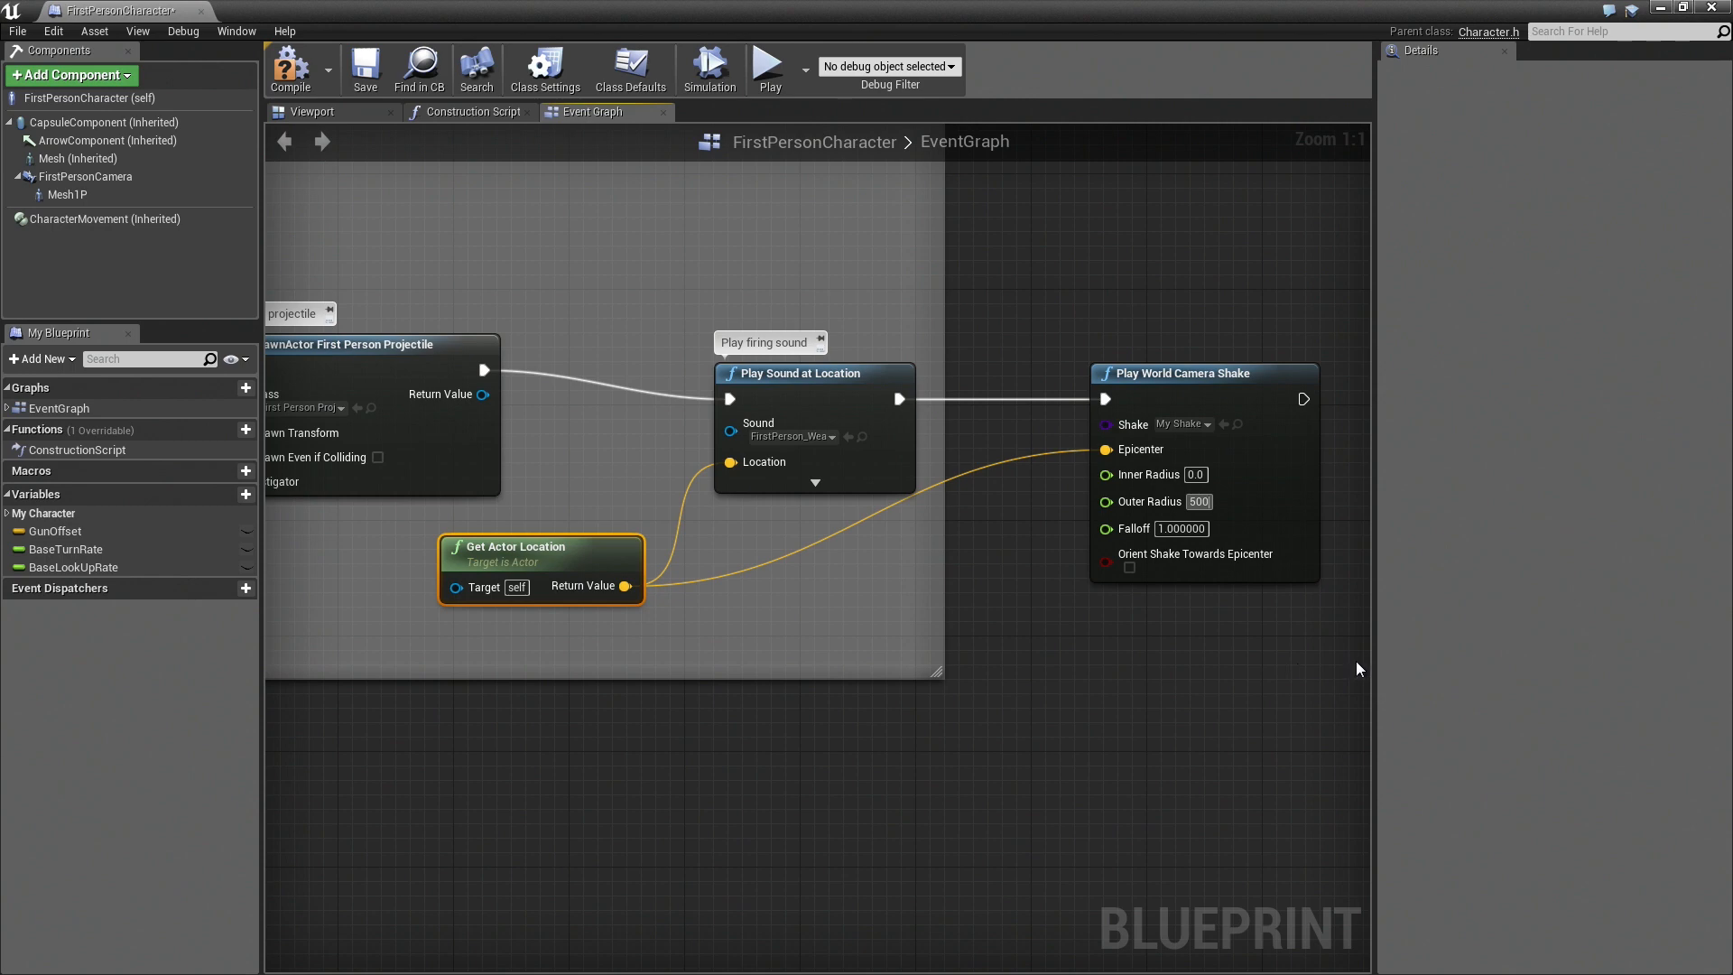
{"action": "left_click", "coordinate": [1181, 529]}
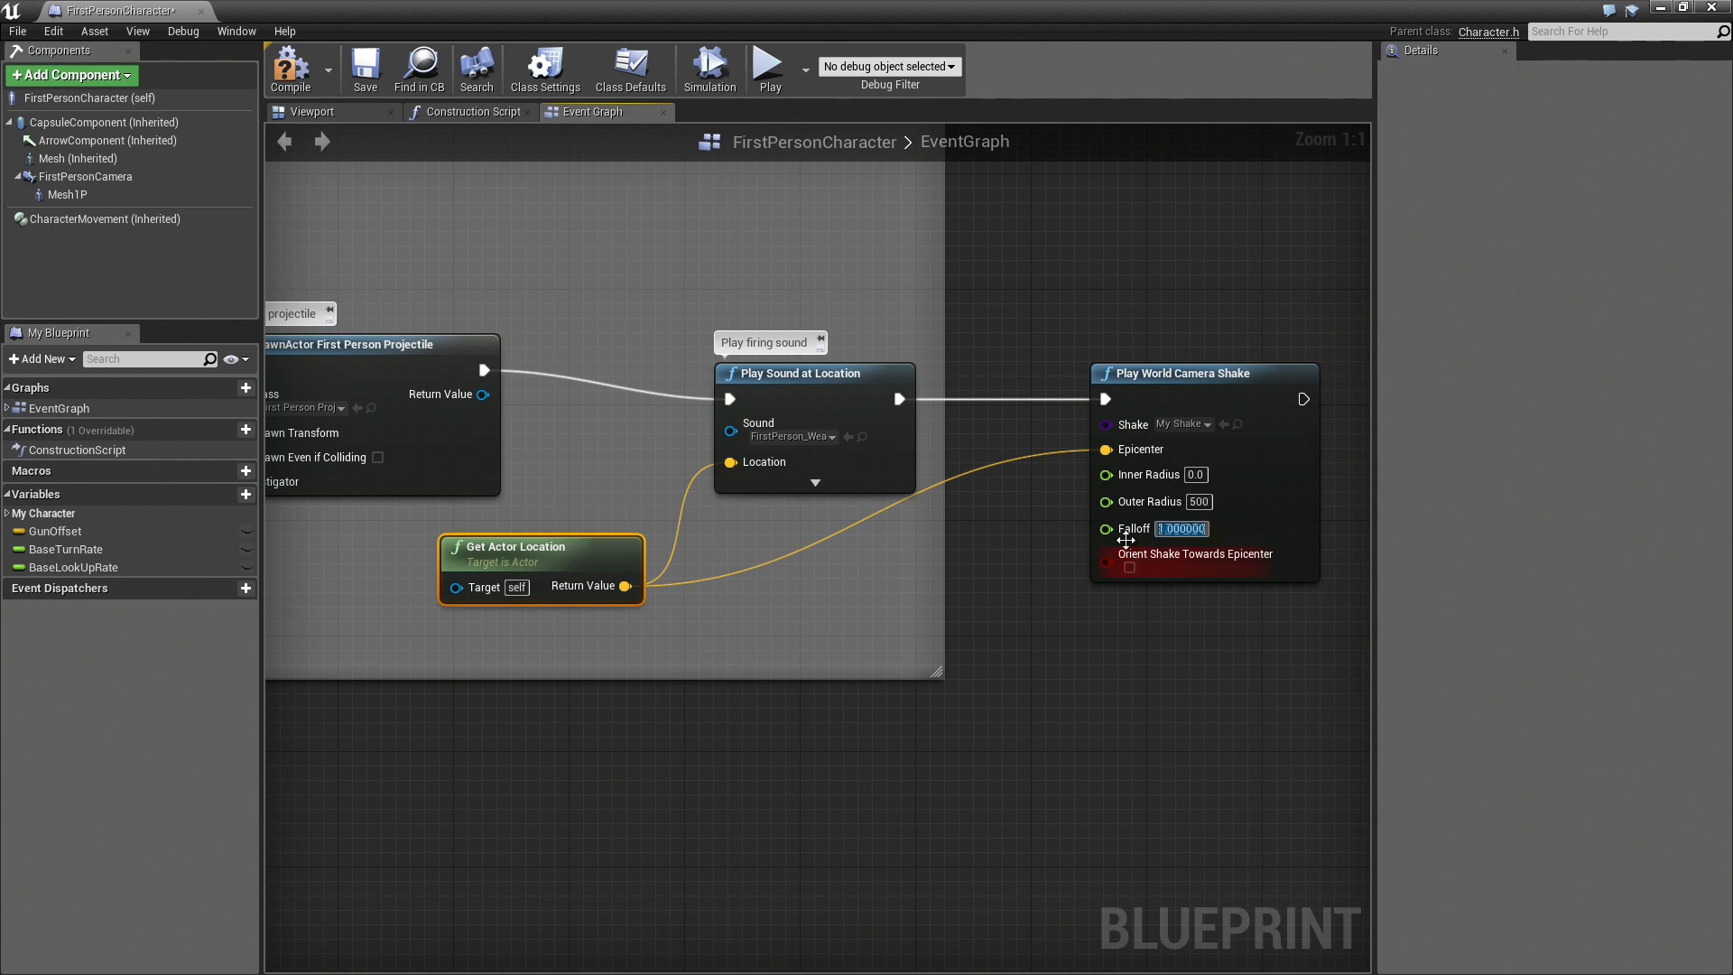
{"action": "mouse_move", "coordinate": [1120, 695]}
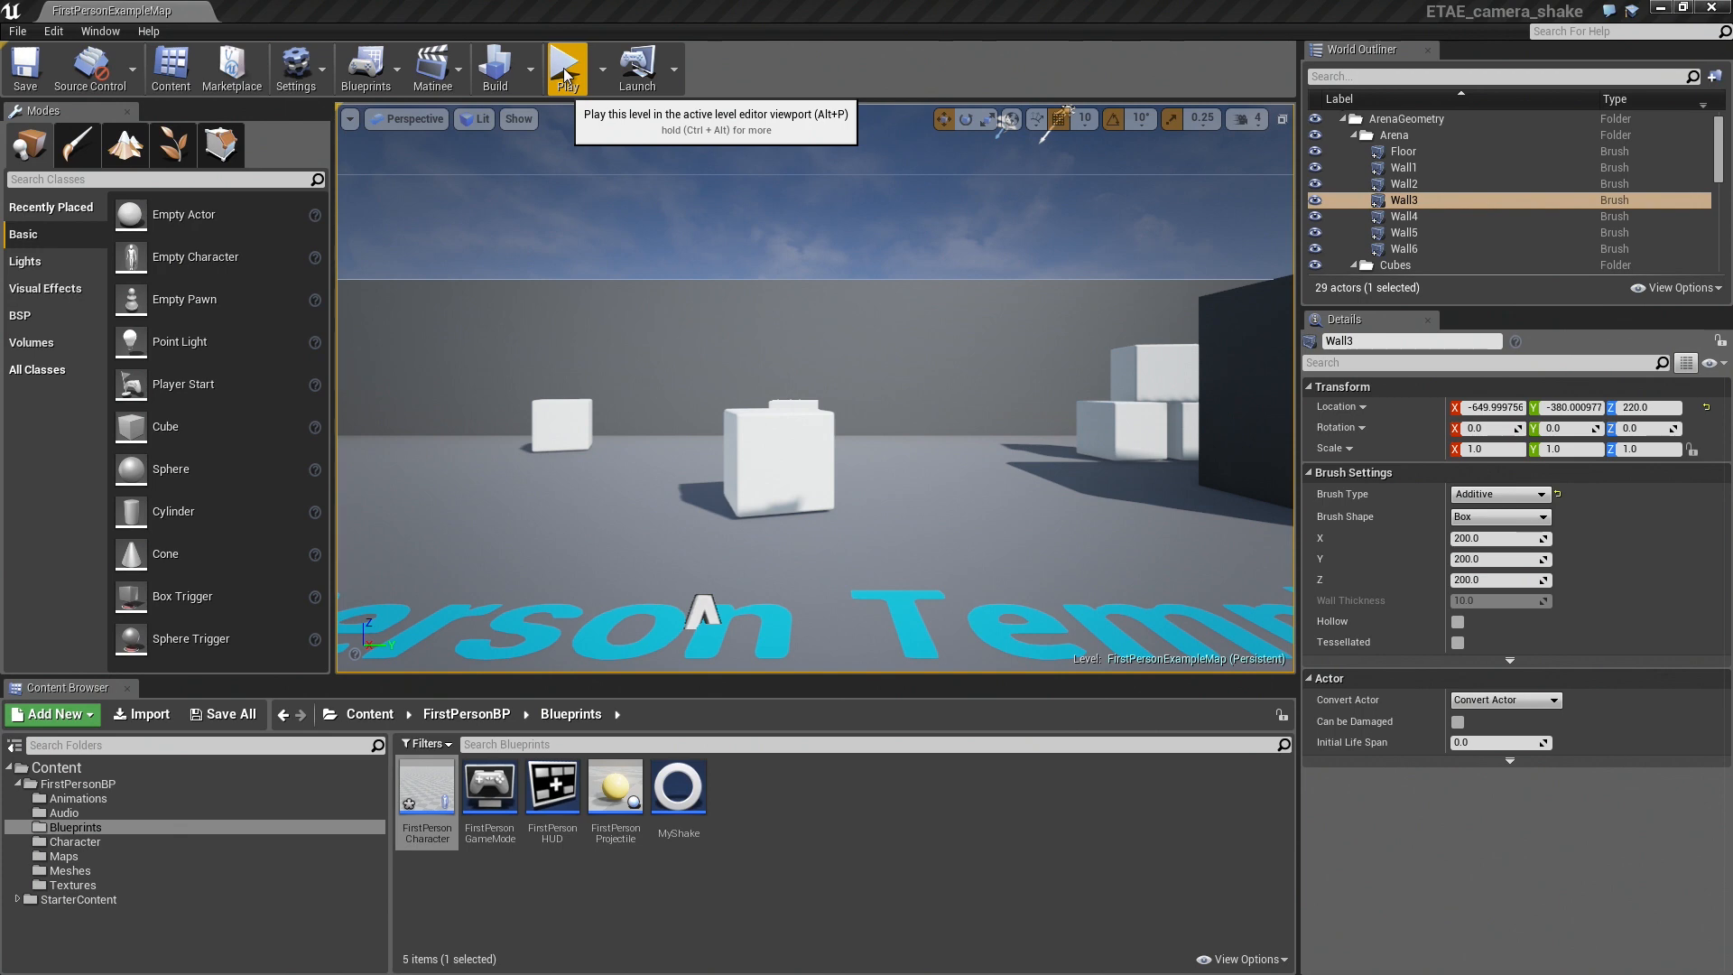
{"action": "left_click", "coordinate": [565, 62]}
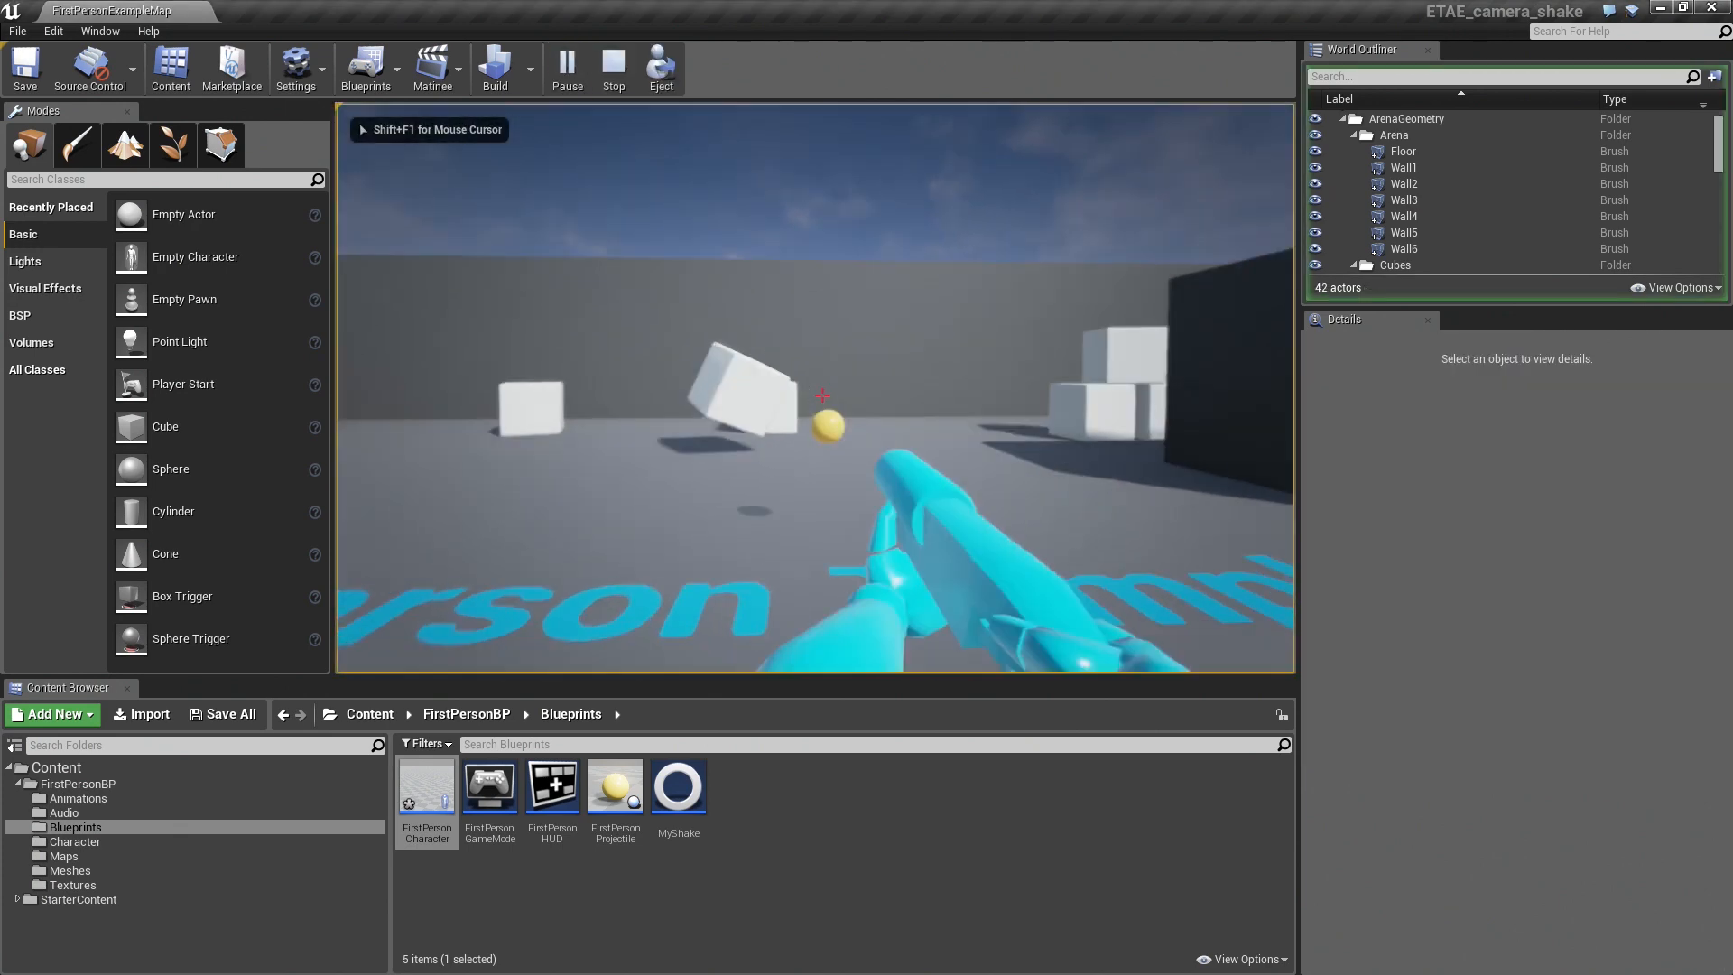